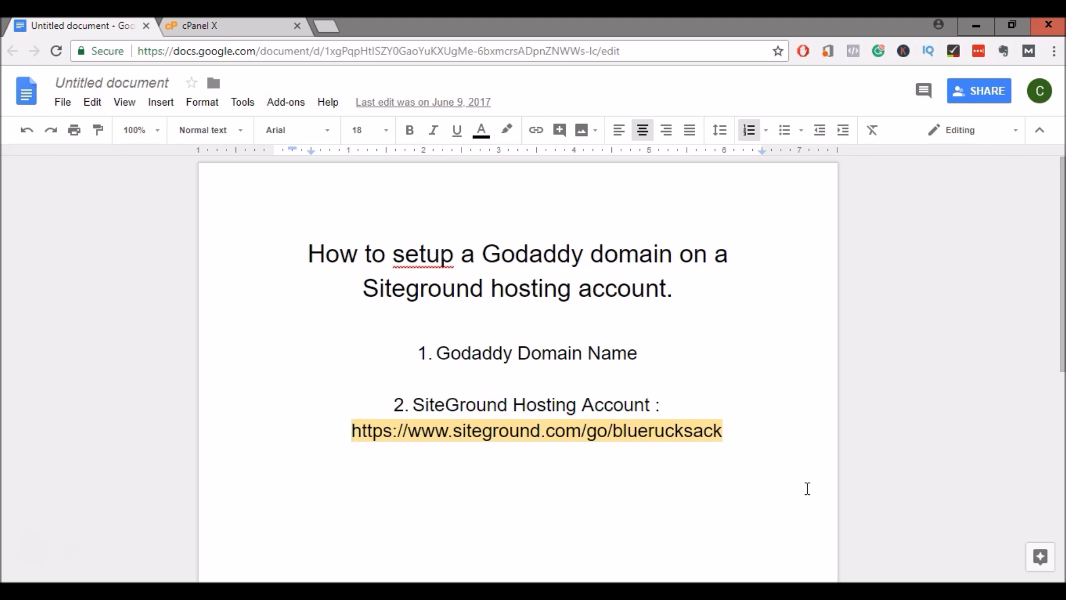
Open the DNS Management page for theworldismycubicle.com from GoDaddy My Products
{"action": "left_click", "coordinate": [353, 431]}
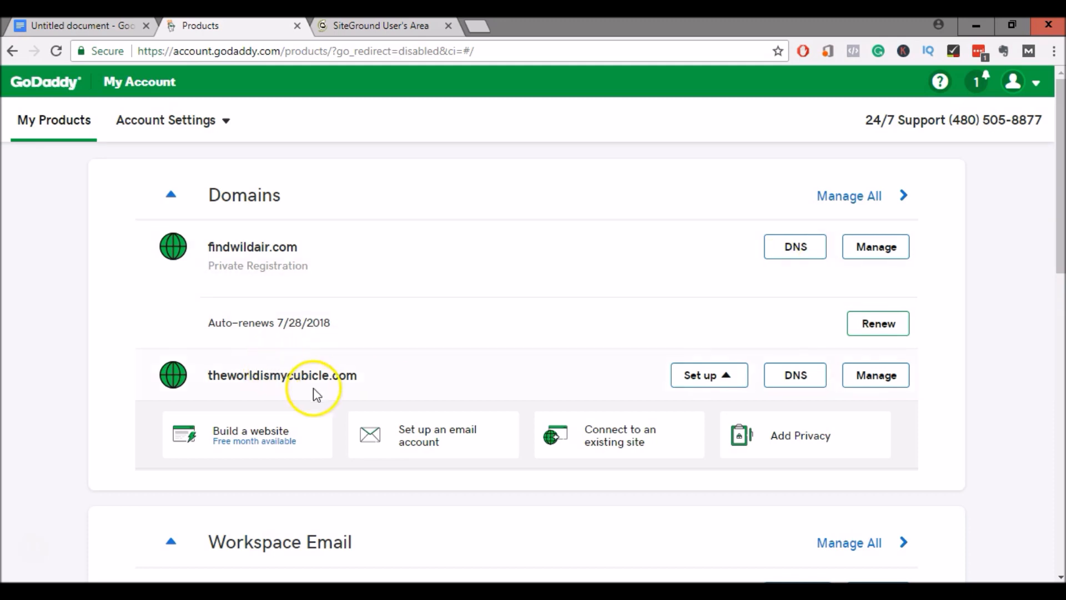
{"action": "mouse_move", "coordinate": [391, 350]}
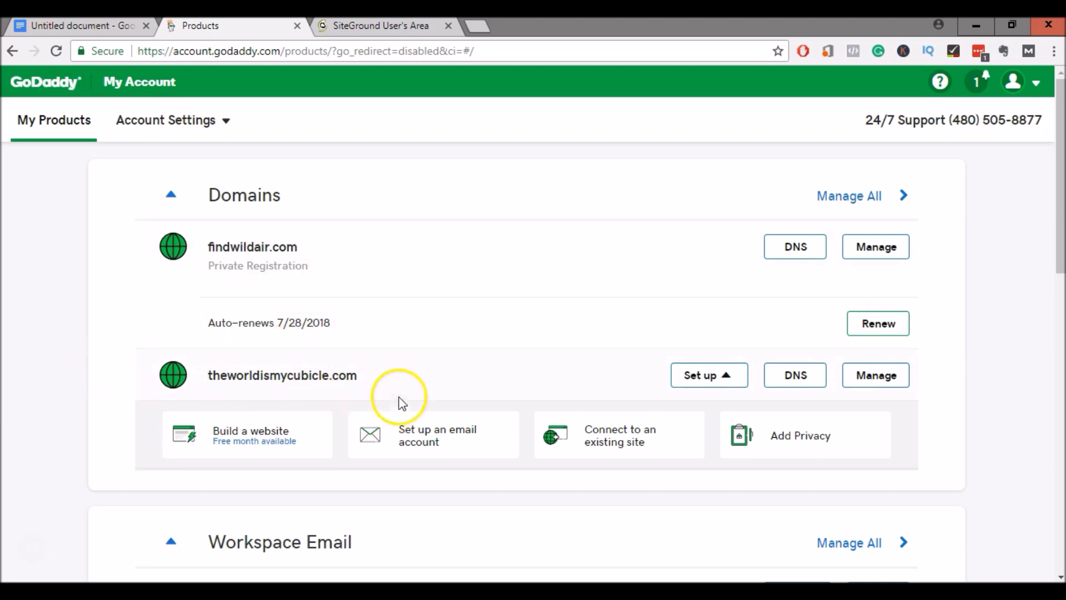
{"action": "mouse_move", "coordinate": [552, 389]}
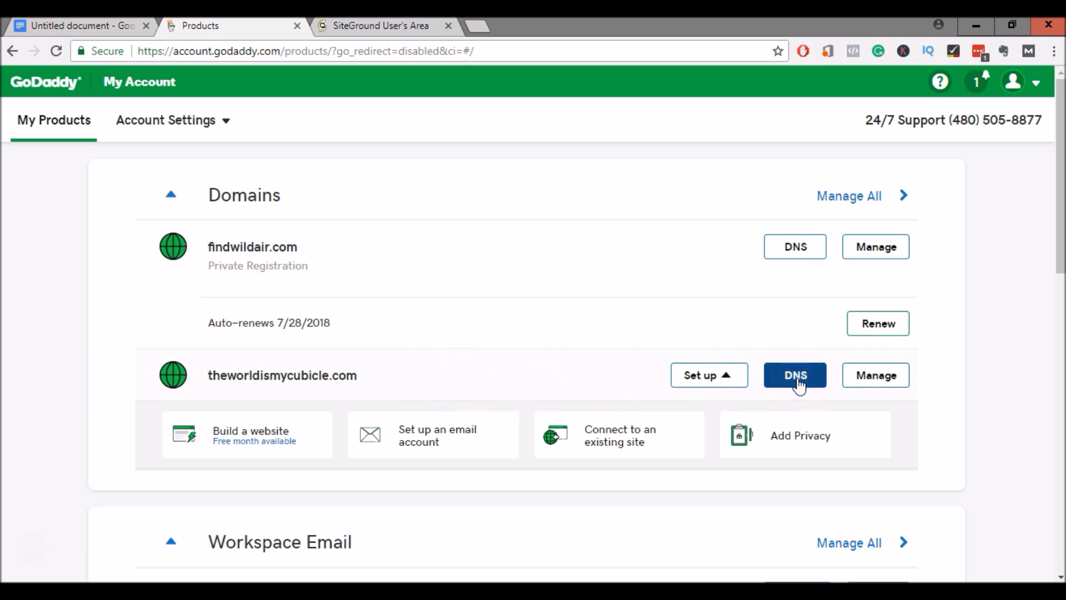
{"action": "left_click", "coordinate": [794, 374]}
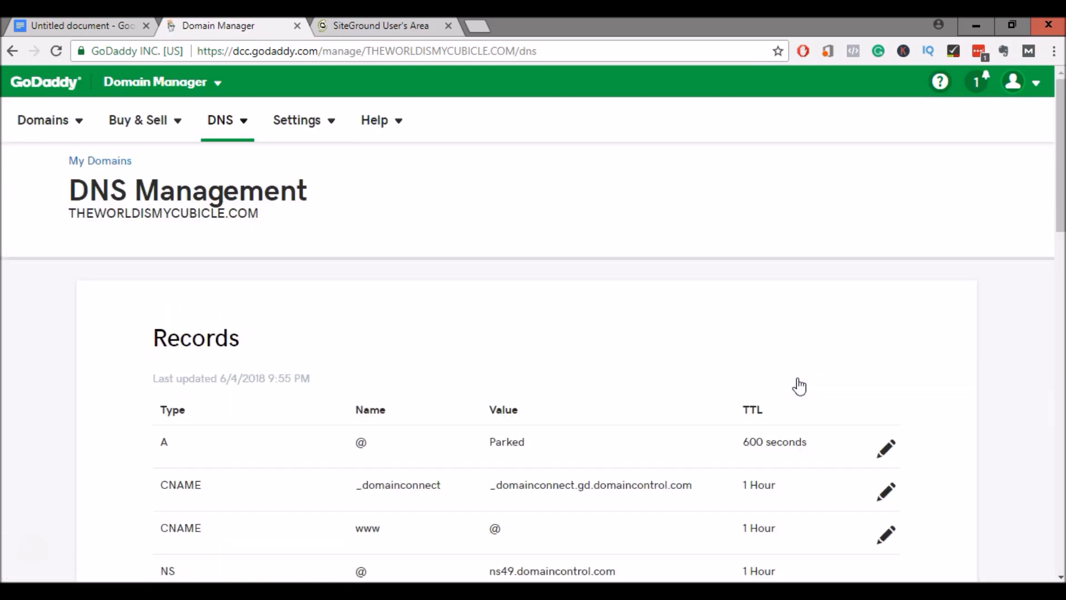
Change the domain's nameserver type to Custom, showing two empty nameserver fields
{"action": "scroll", "scroll_direction": "down", "scroll_amount": 3}
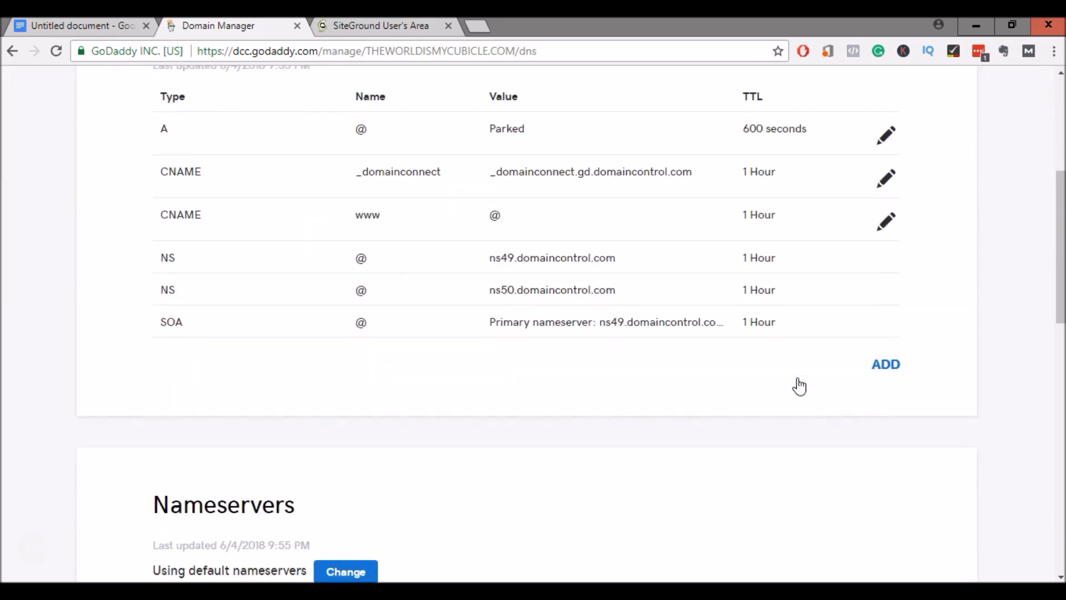
{"action": "scroll", "scroll_direction": "down", "scroll_amount": 3}
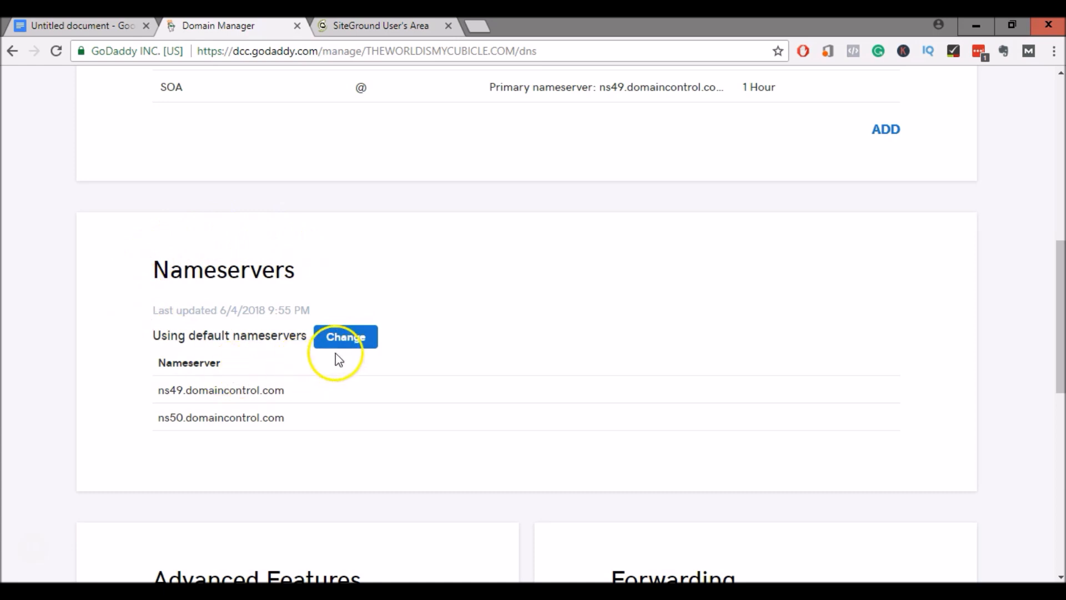
{"action": "left_click", "coordinate": [344, 336]}
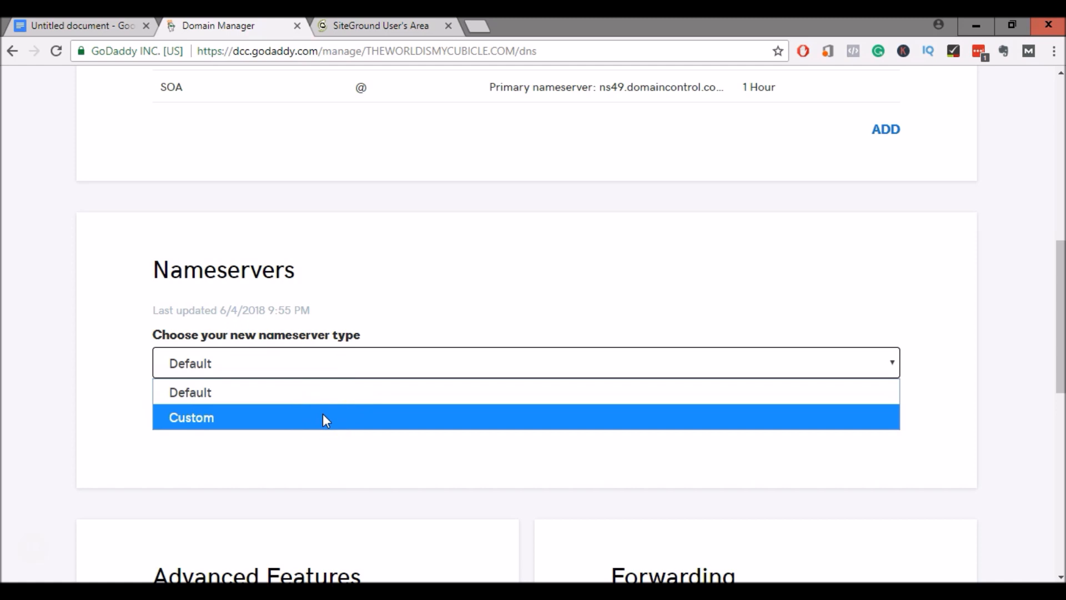
{"action": "left_click", "coordinate": [191, 416]}
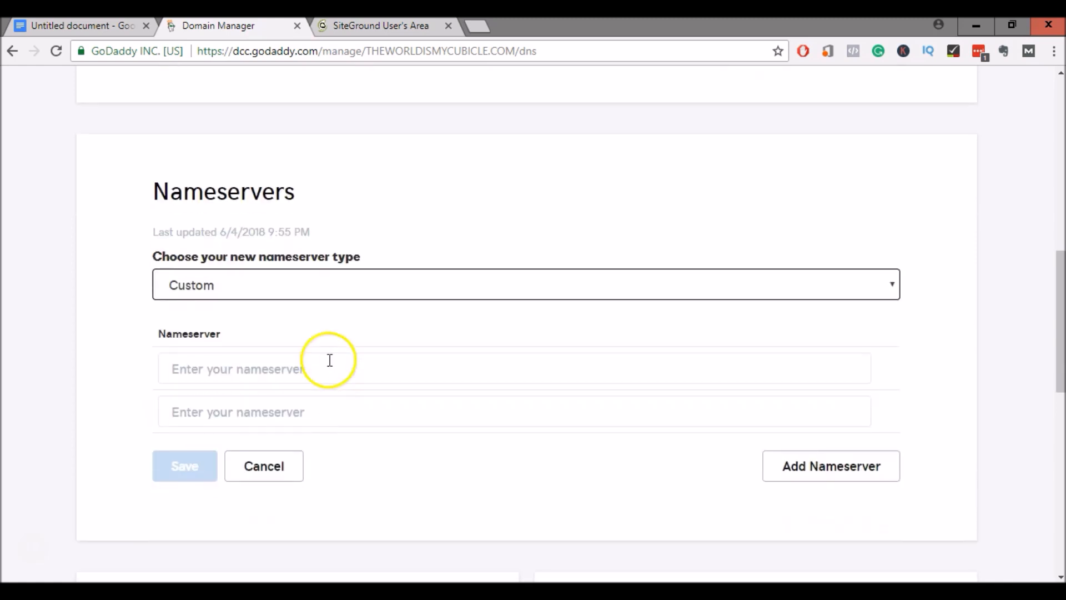
{"action": "mouse_move", "coordinate": [223, 425]}
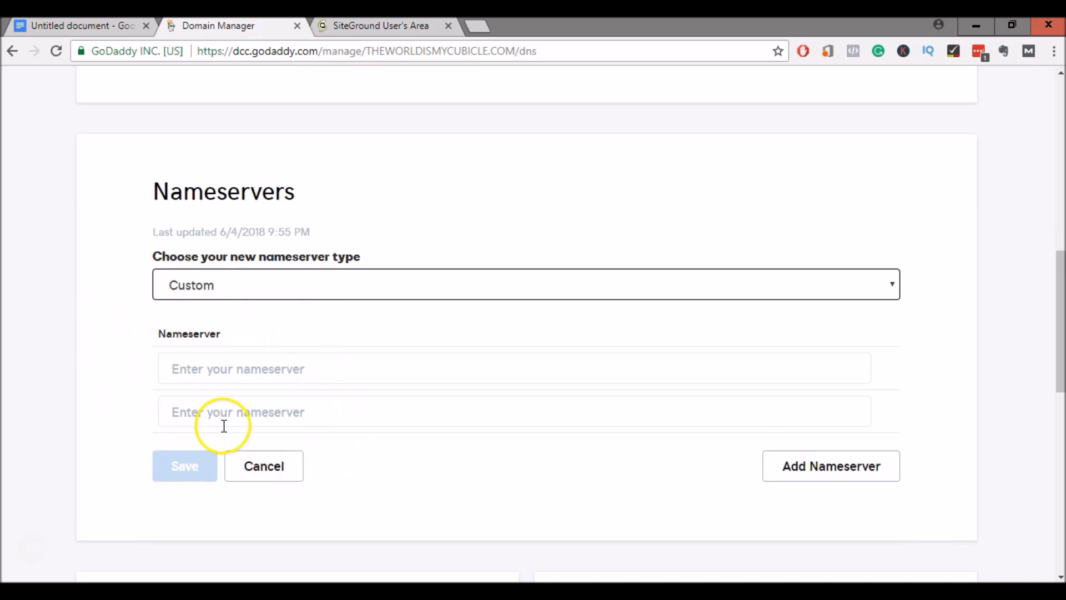
{"action": "mouse_move", "coordinate": [398, 317]}
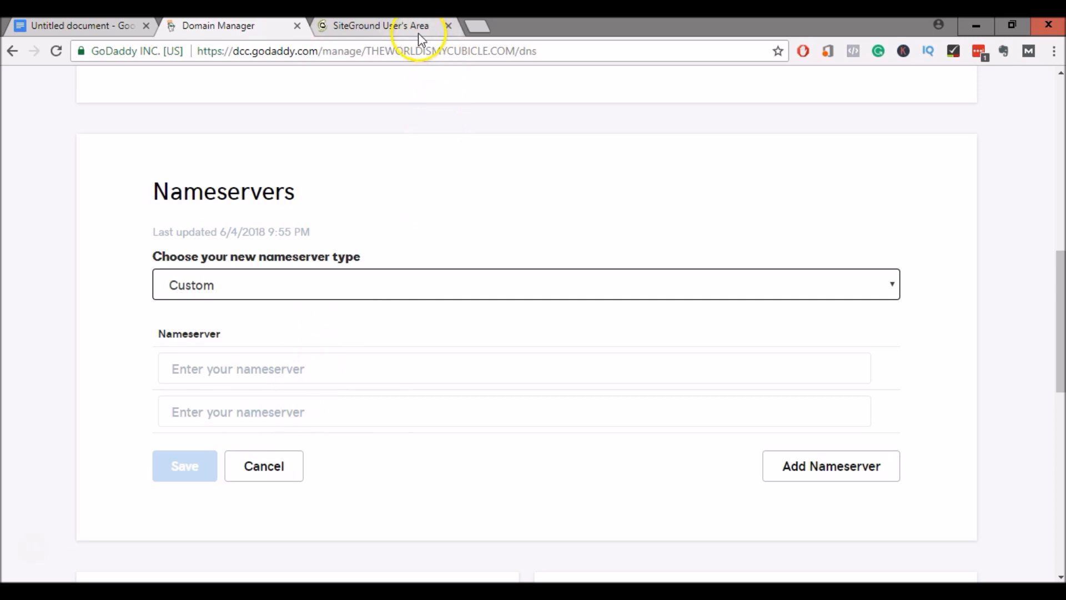
{"action": "mouse_move", "coordinate": [381, 26]}
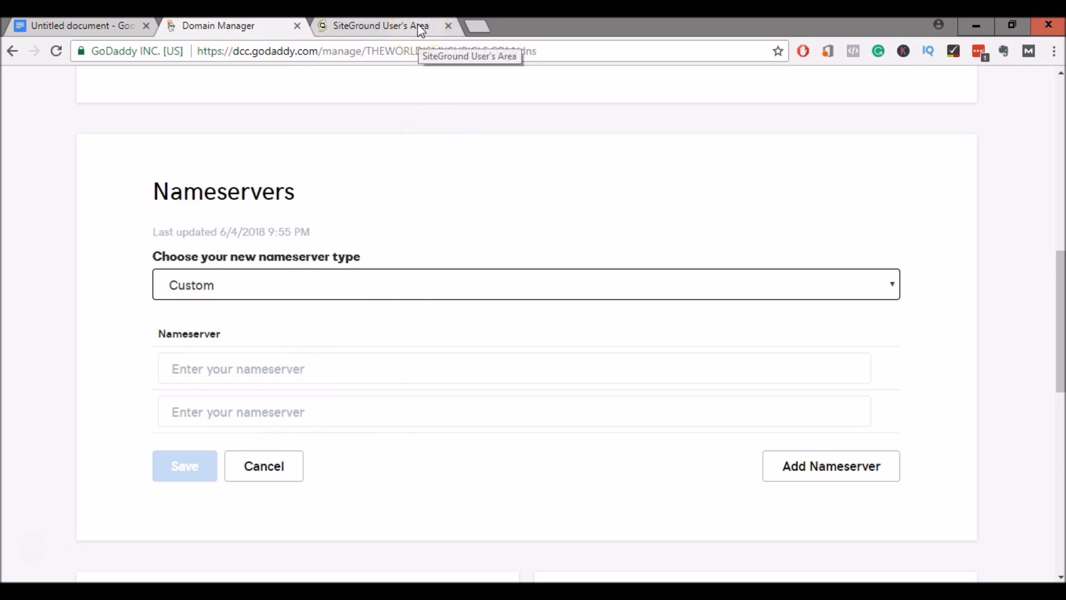
Enter the hosting account's cPanel from SiteGround My Accounts with secure access turned off
{"action": "left_click", "coordinate": [373, 26]}
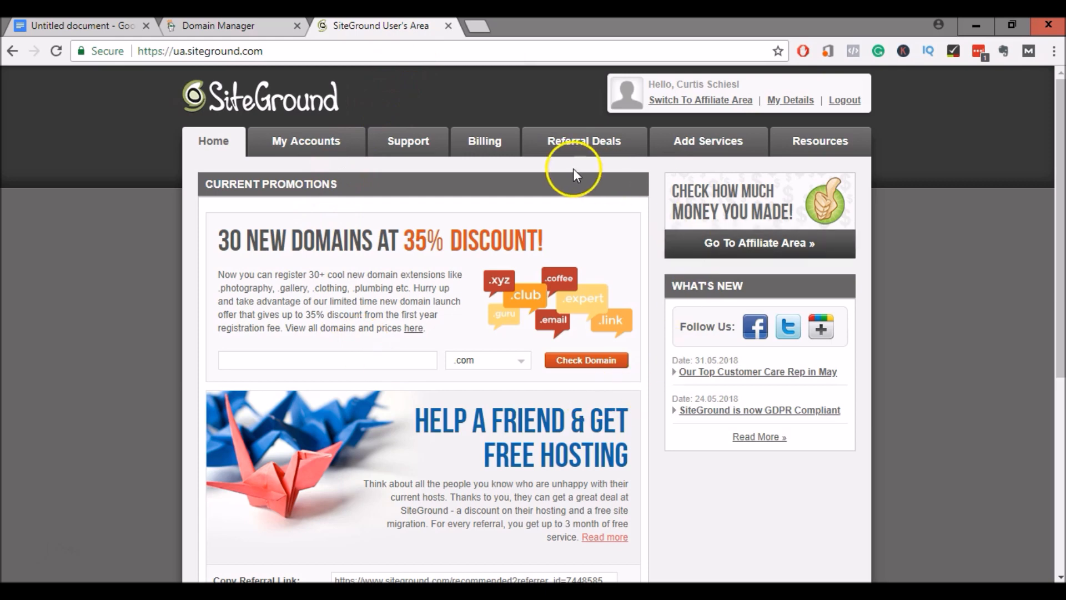
{"action": "left_click", "coordinate": [305, 141]}
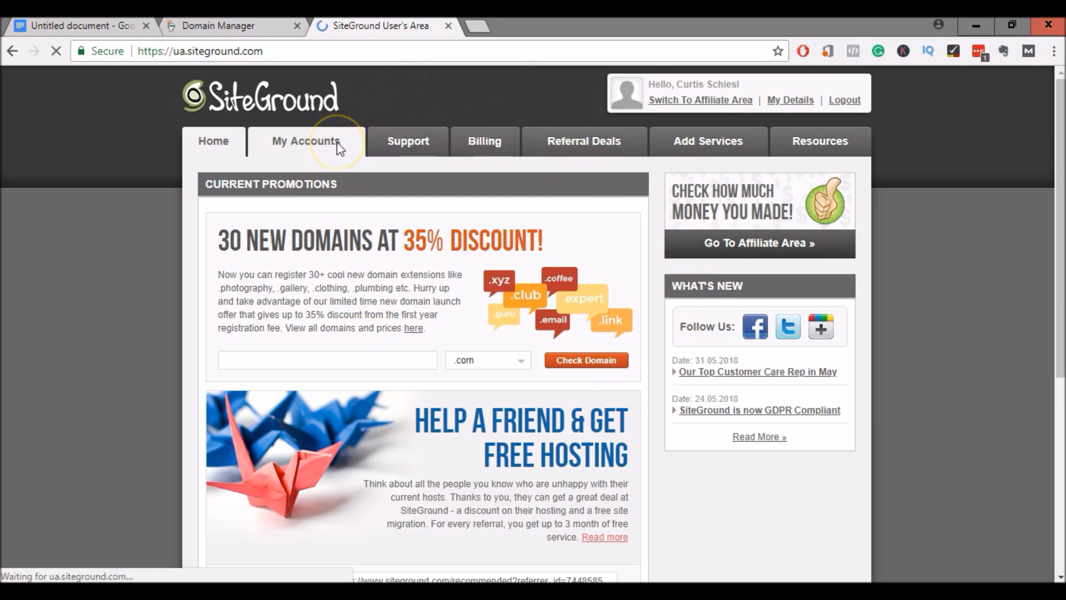
{"action": "left_click", "coordinate": [304, 141]}
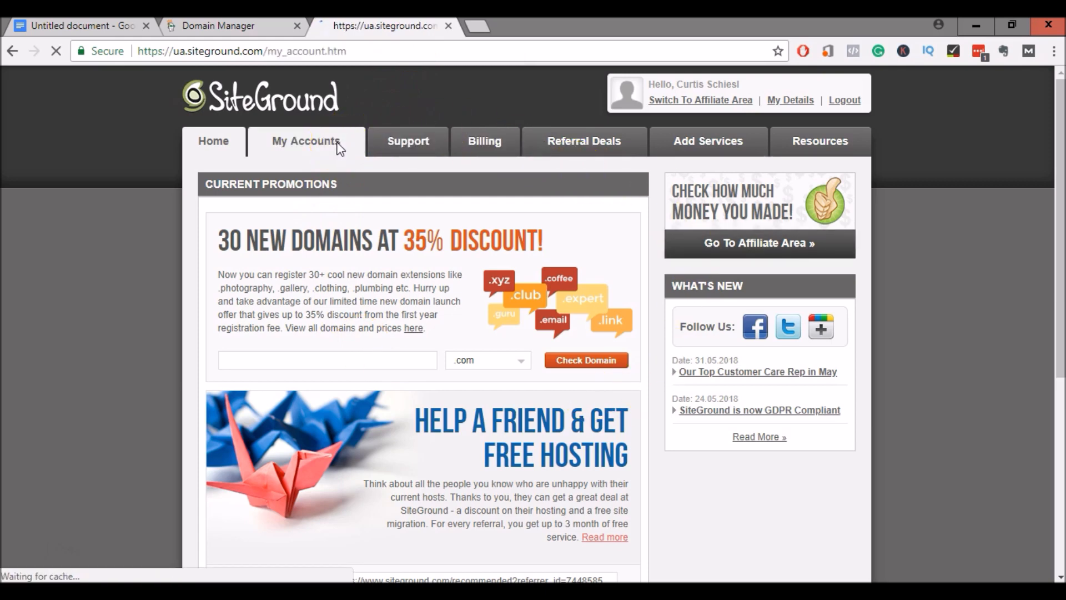
{"action": "left_click", "coordinate": [305, 141]}
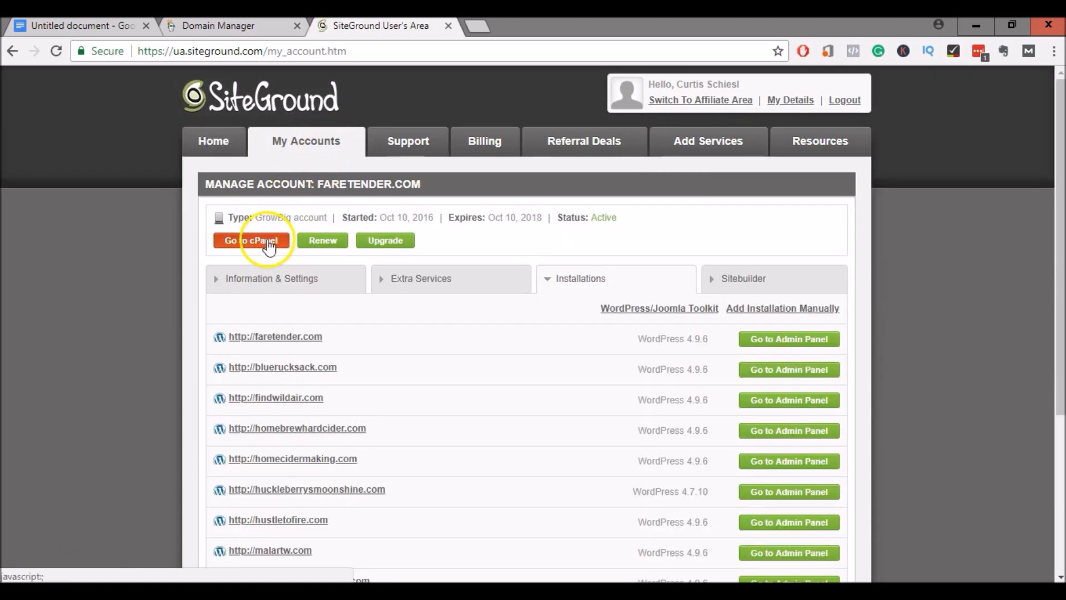
{"action": "left_click", "coordinate": [251, 240]}
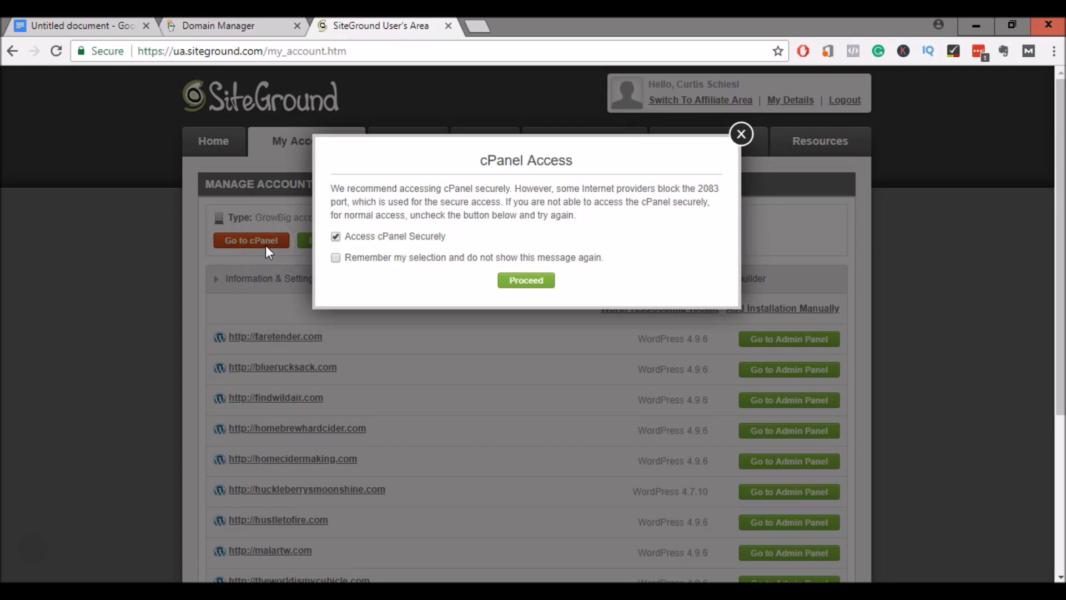
{"action": "left_click", "coordinate": [334, 236]}
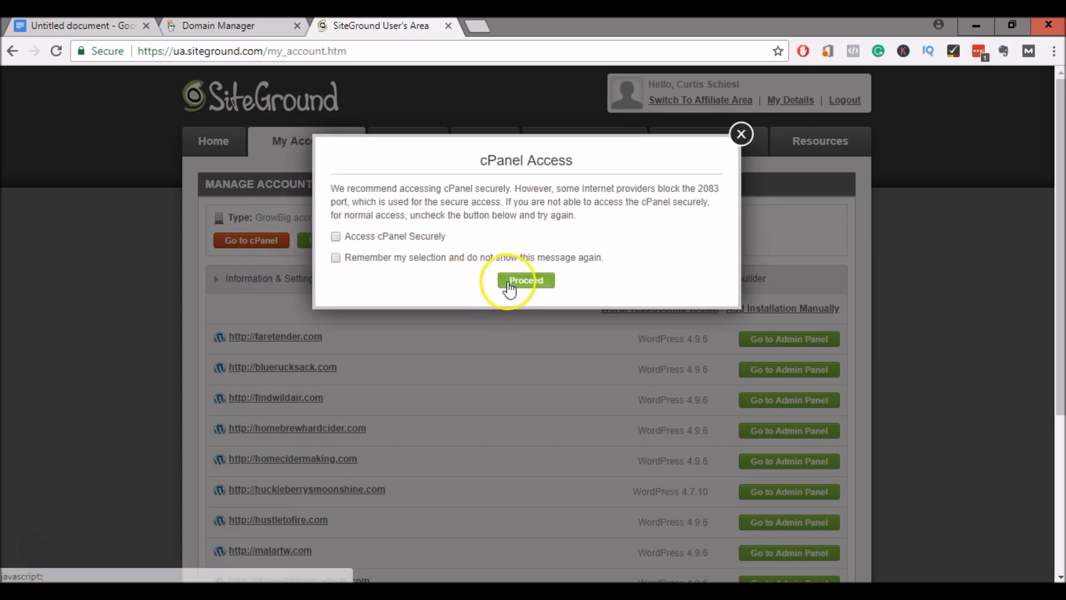
{"action": "left_click", "coordinate": [525, 280]}
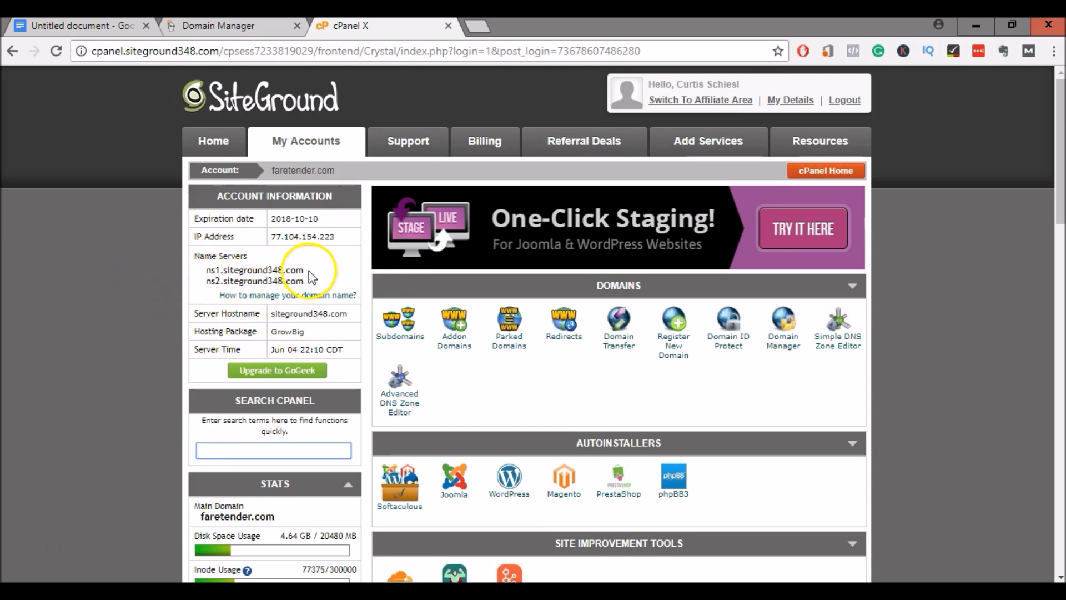
Copy the first SiteGround nameserver ns1.siteground348.com from cPanel
{"action": "double_click", "coordinate": [254, 269]}
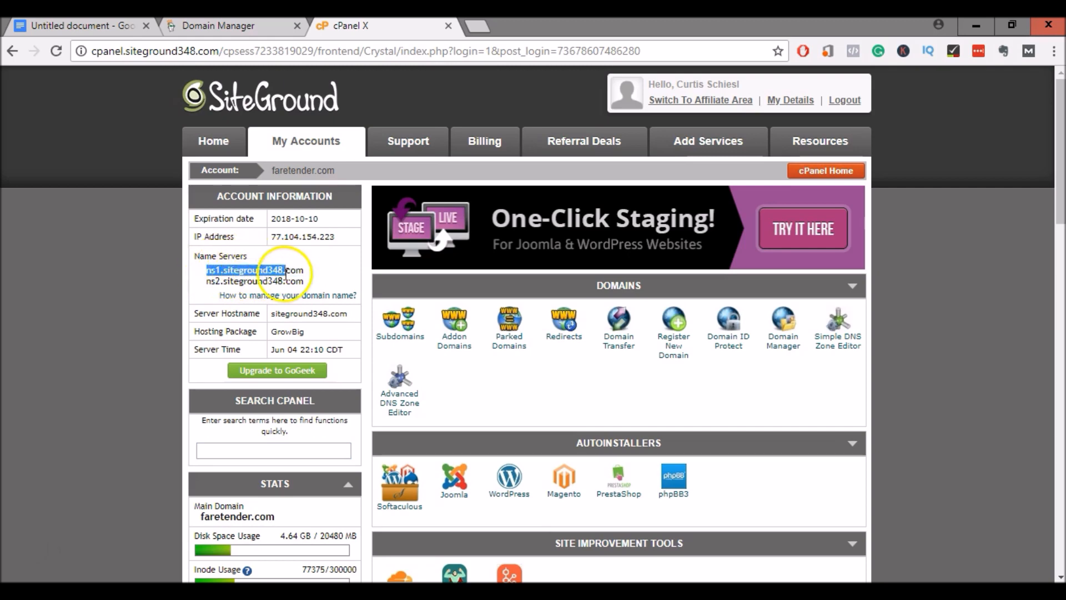
{"action": "right_click", "coordinate": [245, 270]}
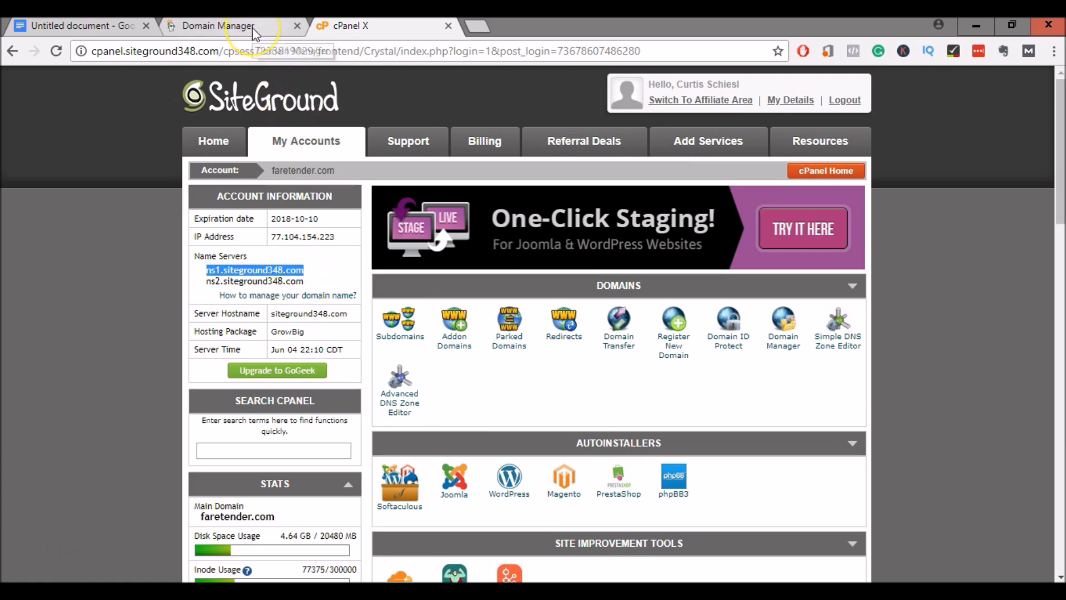
Paste ns1.siteground348.com and ns2.siteground348.com into the two custom nameserver fields
{"action": "left_click", "coordinate": [217, 25]}
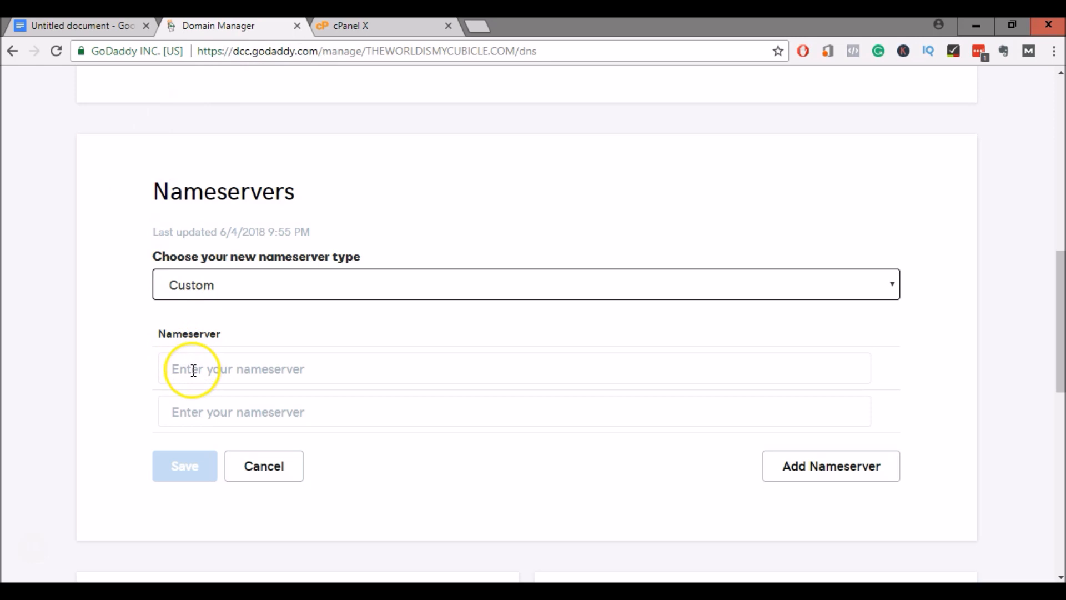
{"action": "right_click", "coordinate": [192, 369]}
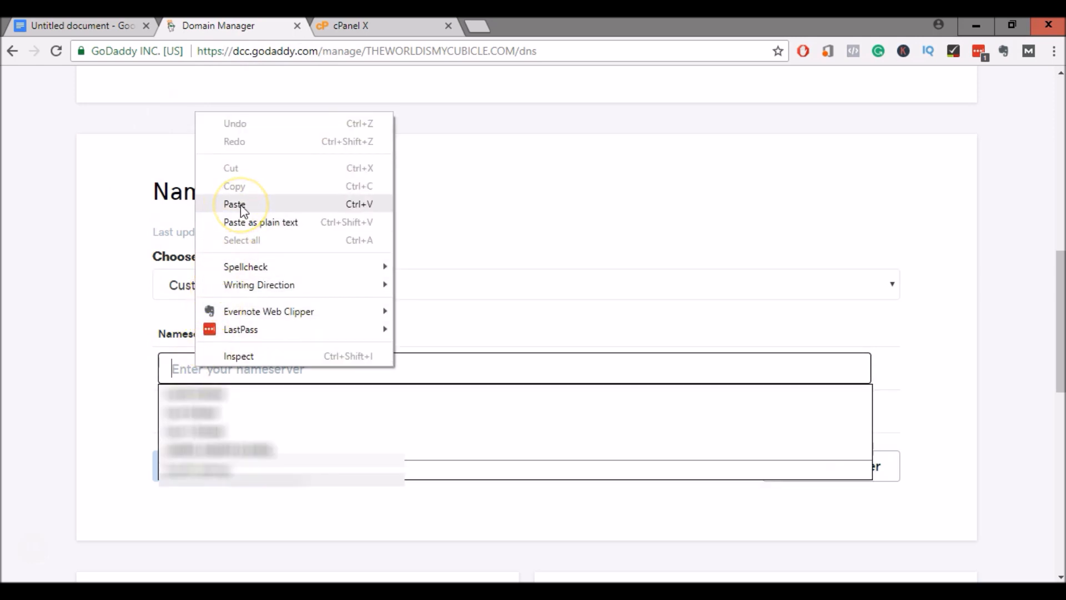
{"action": "left_click", "coordinate": [234, 204]}
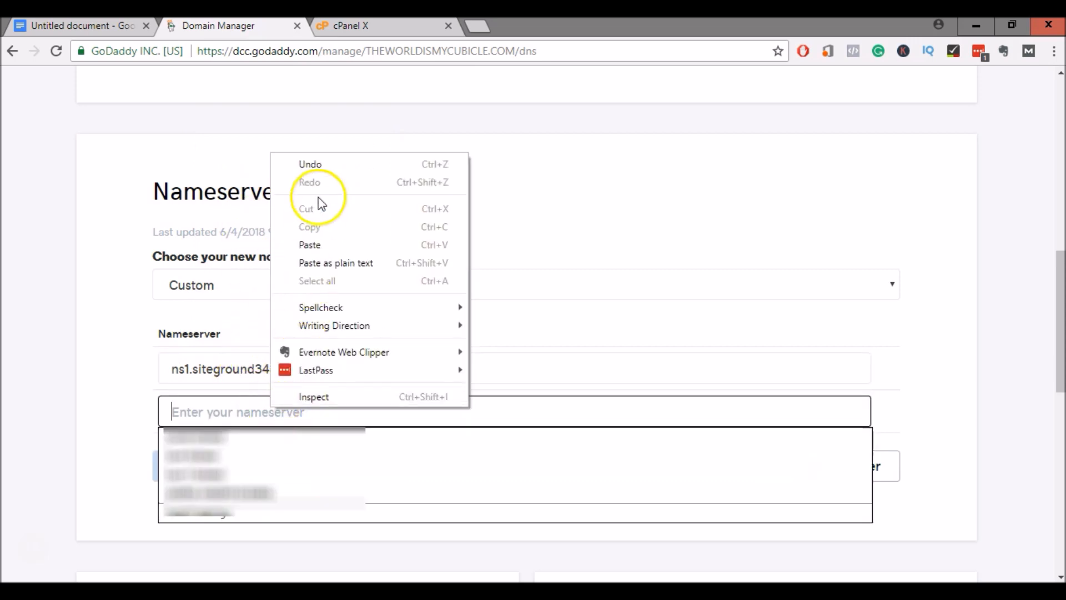
{"action": "left_click", "coordinate": [310, 245]}
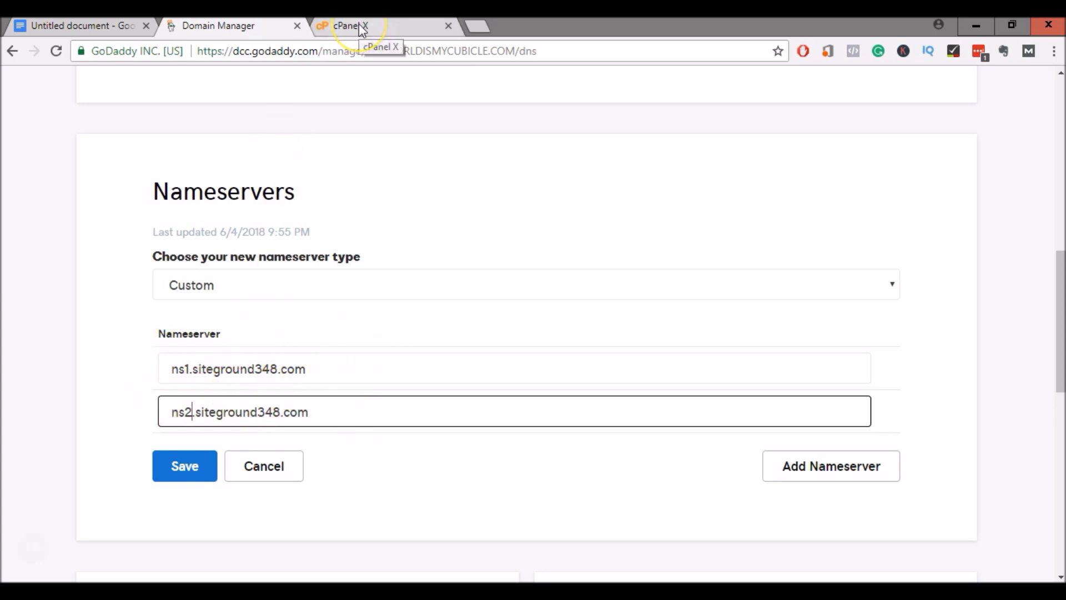
{"action": "left_click", "coordinate": [347, 26]}
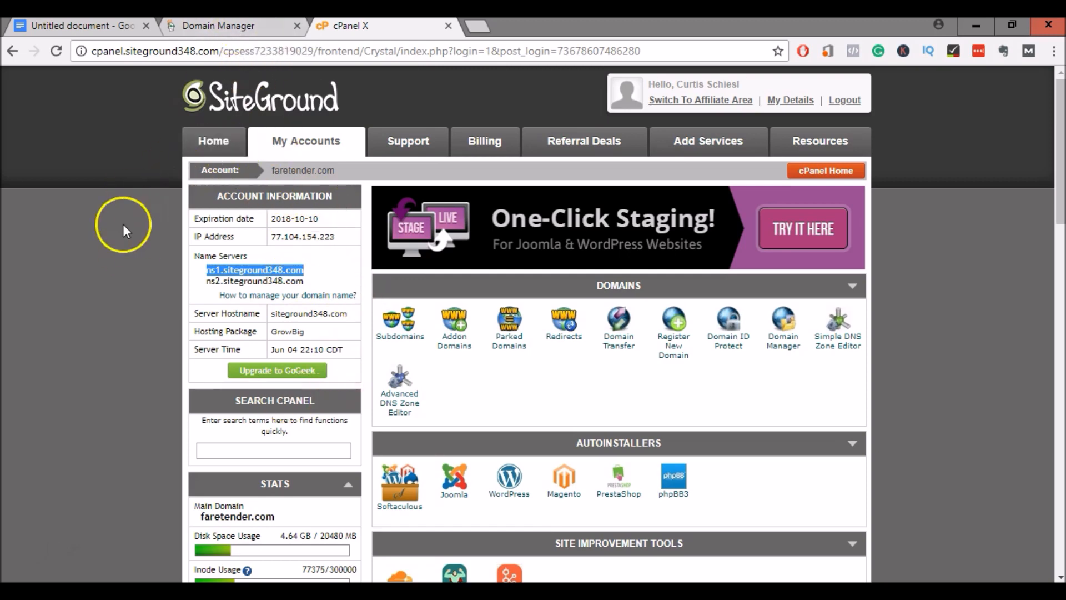
{"action": "mouse_move", "coordinate": [106, 238]}
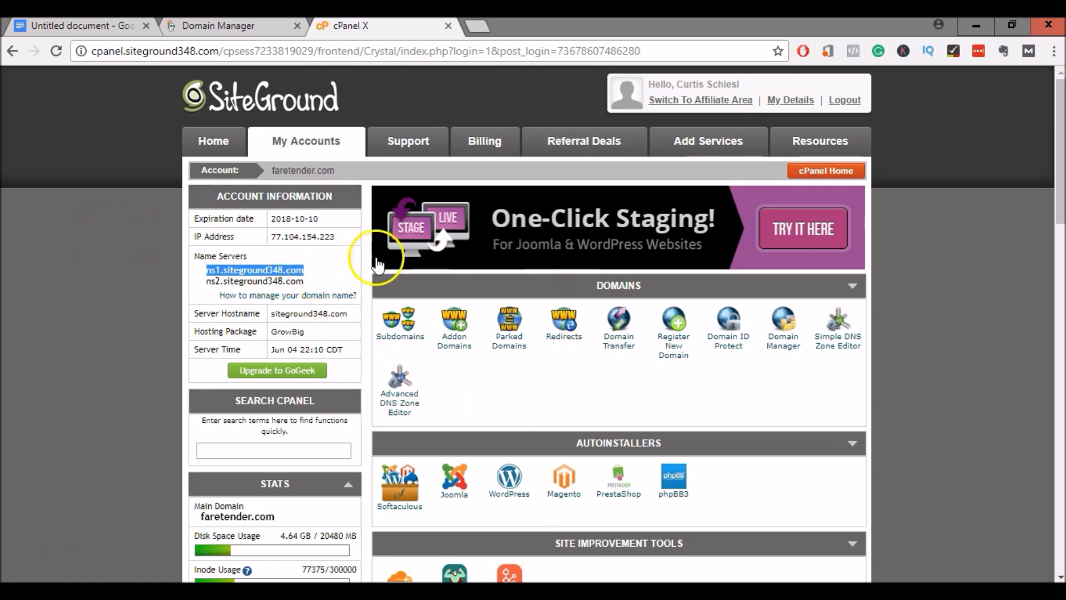
{"action": "mouse_move", "coordinate": [393, 184]}
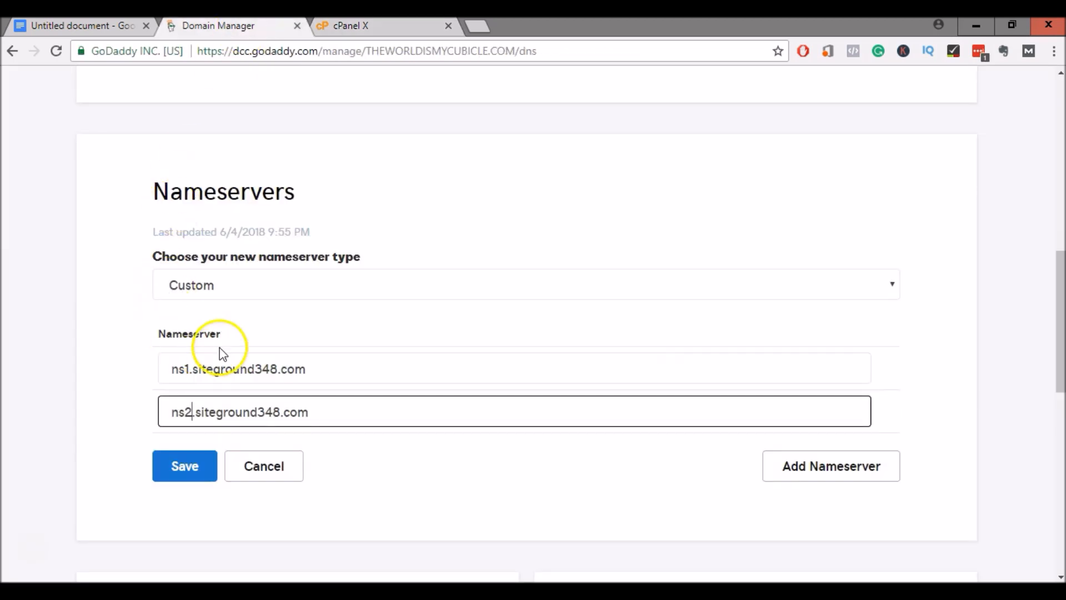
{"action": "mouse_move", "coordinate": [135, 260]}
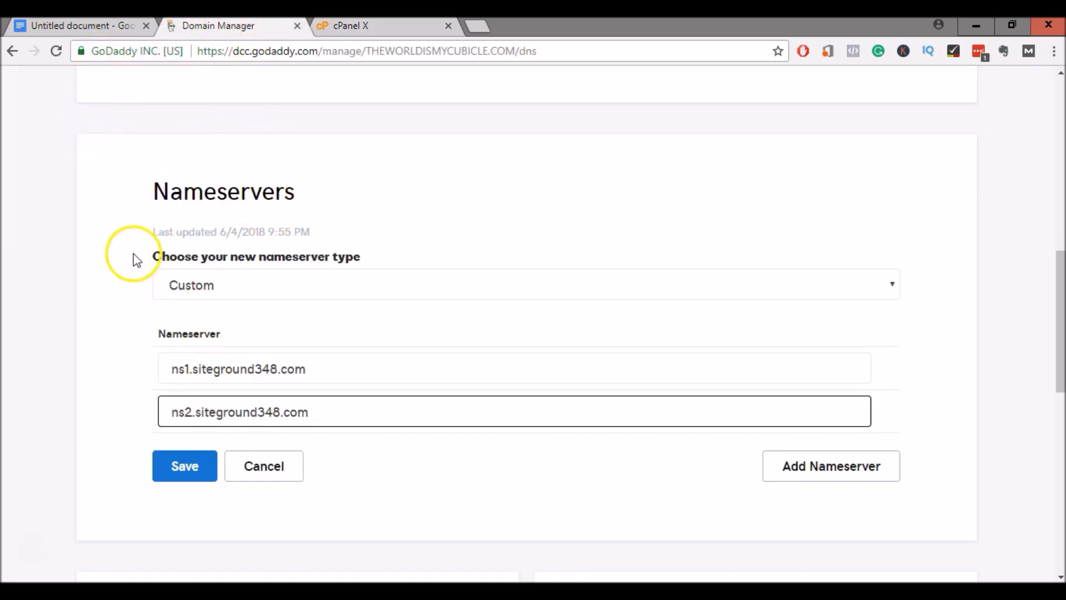
Save the SiteGround nameservers so GoDaddy shows the updates-processing notice
{"action": "left_click", "coordinate": [183, 465]}
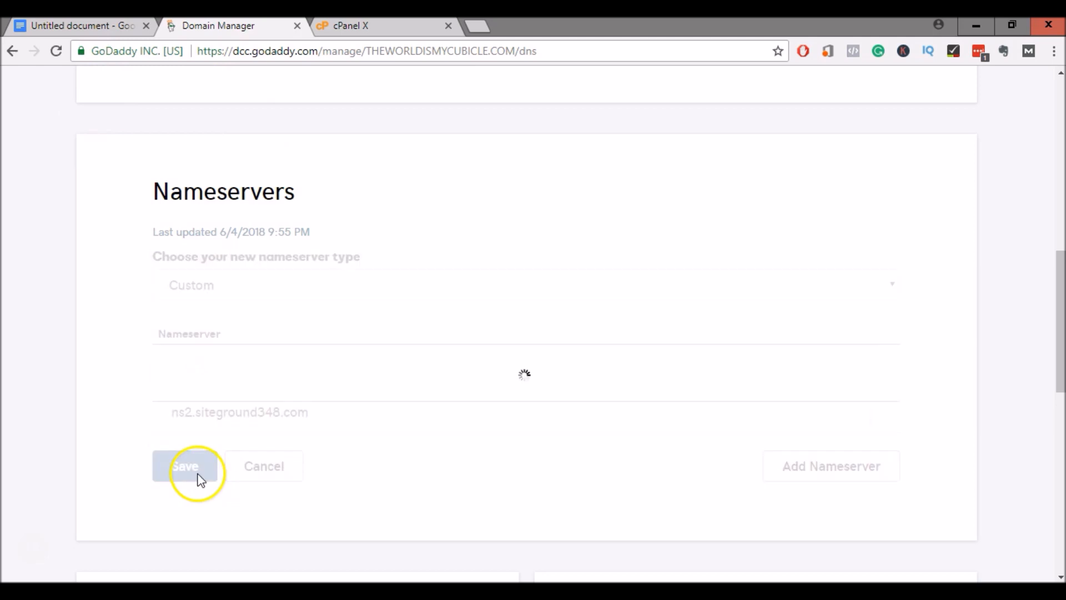
{"action": "left_click", "coordinate": [185, 465]}
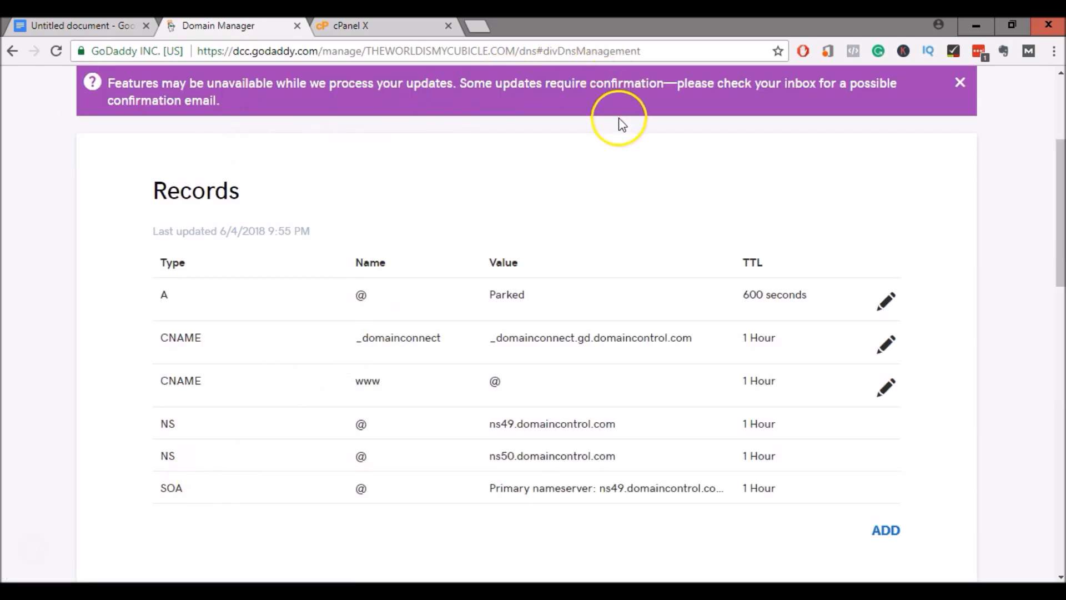
{"action": "mouse_move", "coordinate": [3, 161]}
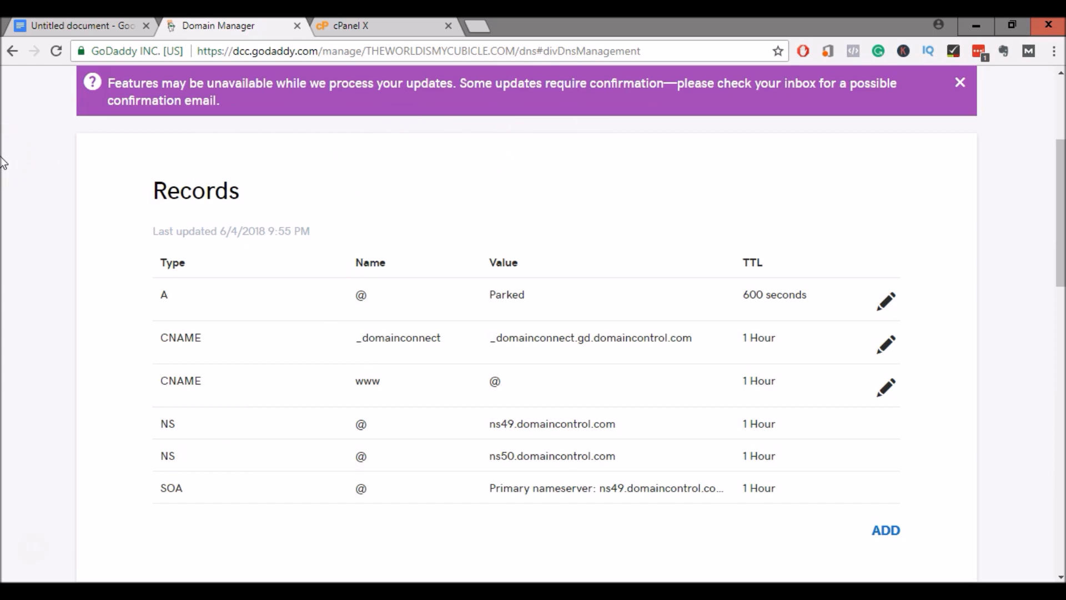
{"action": "scroll", "scroll_direction": "down", "scroll_amount": 3}
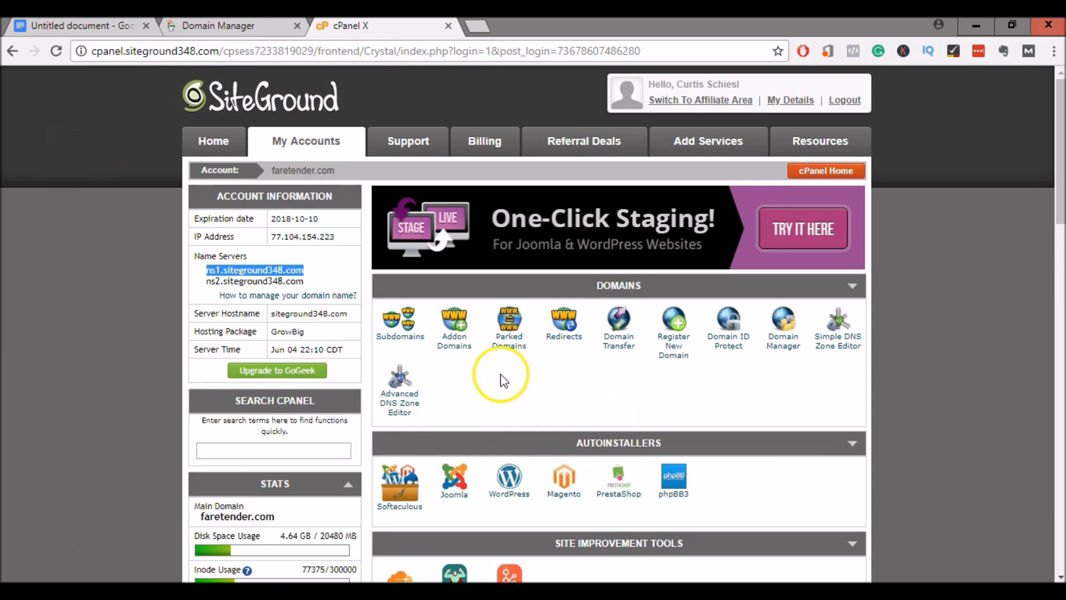
Open Addon Domains from cPanel's Domains section
{"action": "left_click", "coordinate": [453, 323]}
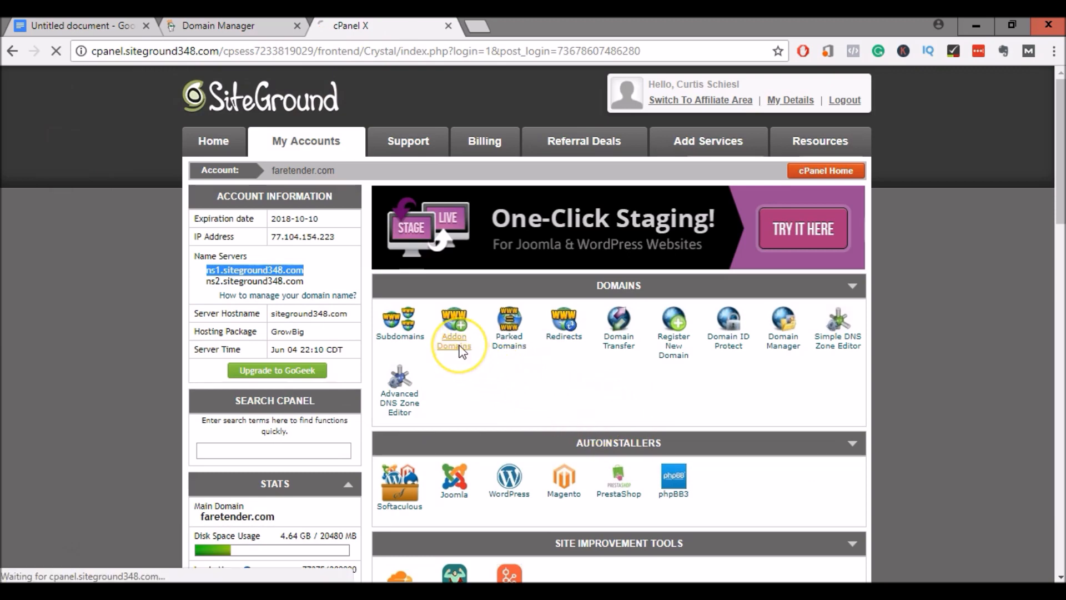
{"action": "left_click", "coordinate": [454, 329]}
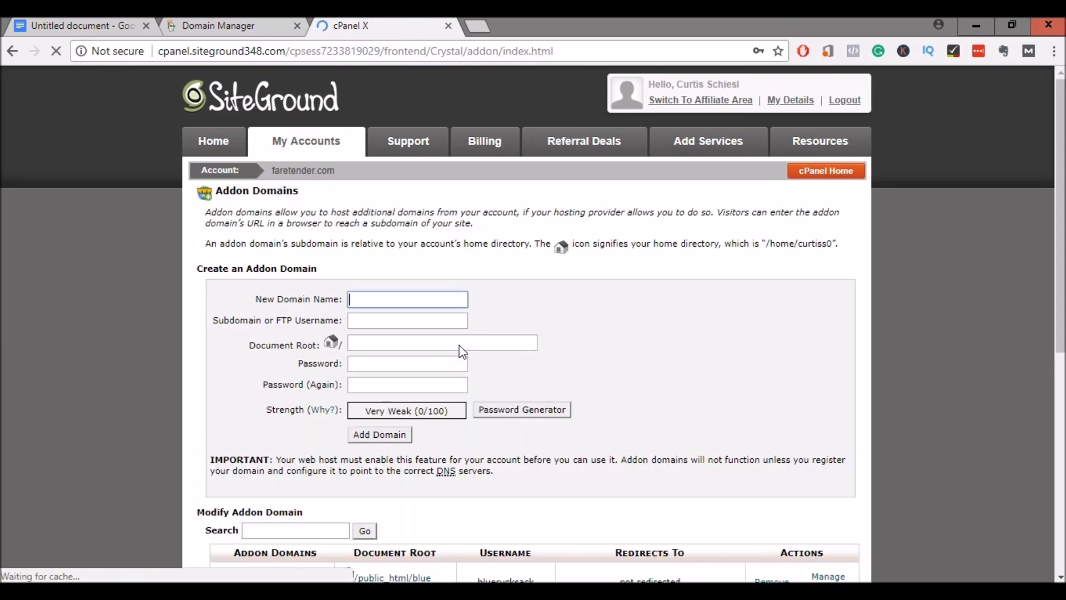
Add theworldismycubicle.com as an addon domain with autofilled subdomain, document root and a strong password
{"action": "type", "text": "t"}
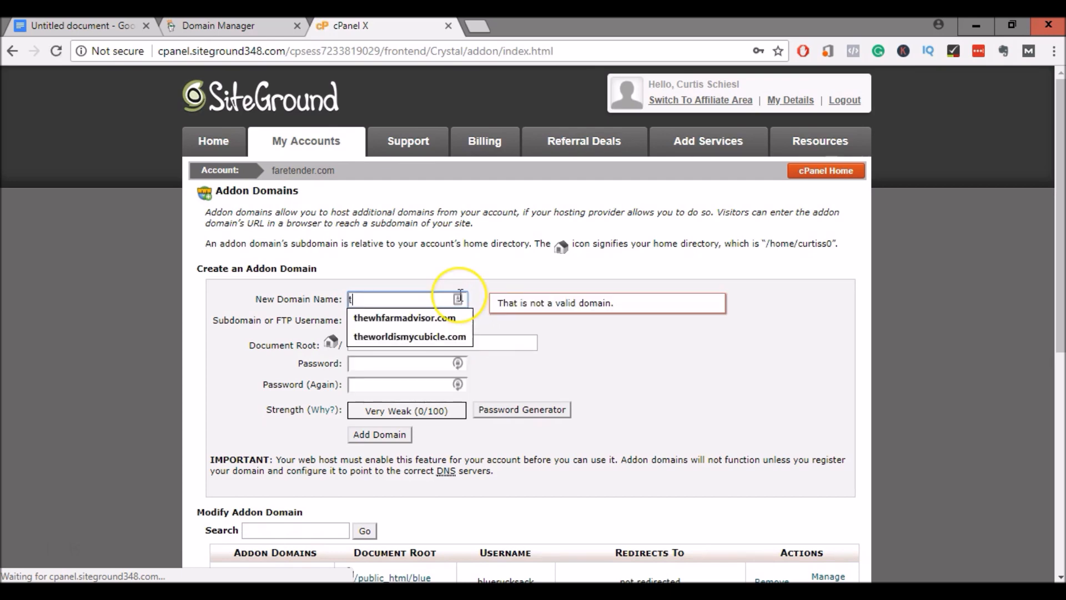
{"action": "left_click", "coordinate": [408, 335]}
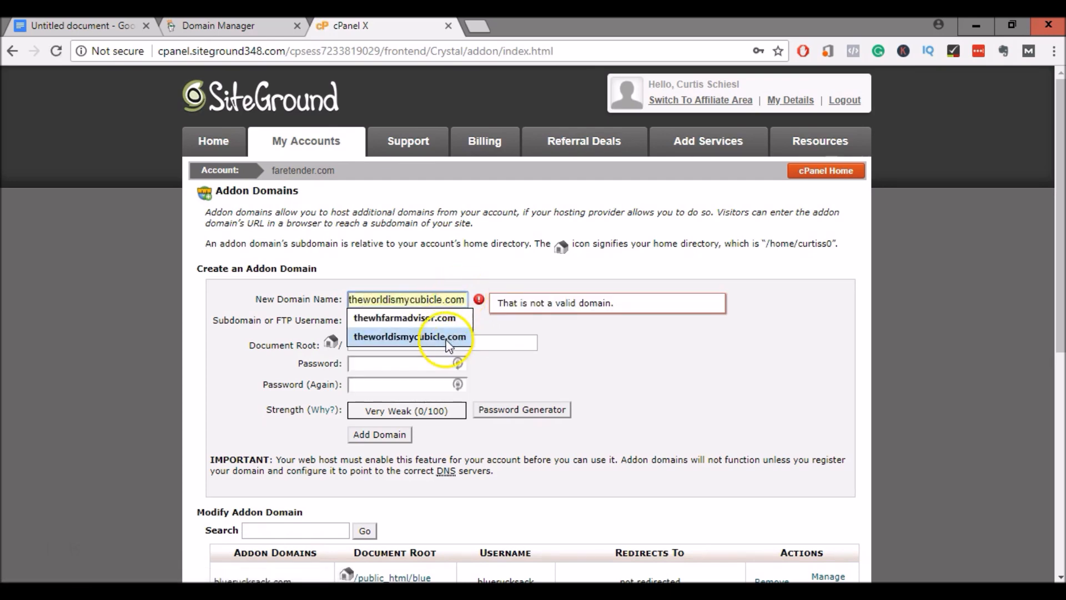
{"action": "left_click", "coordinate": [409, 335]}
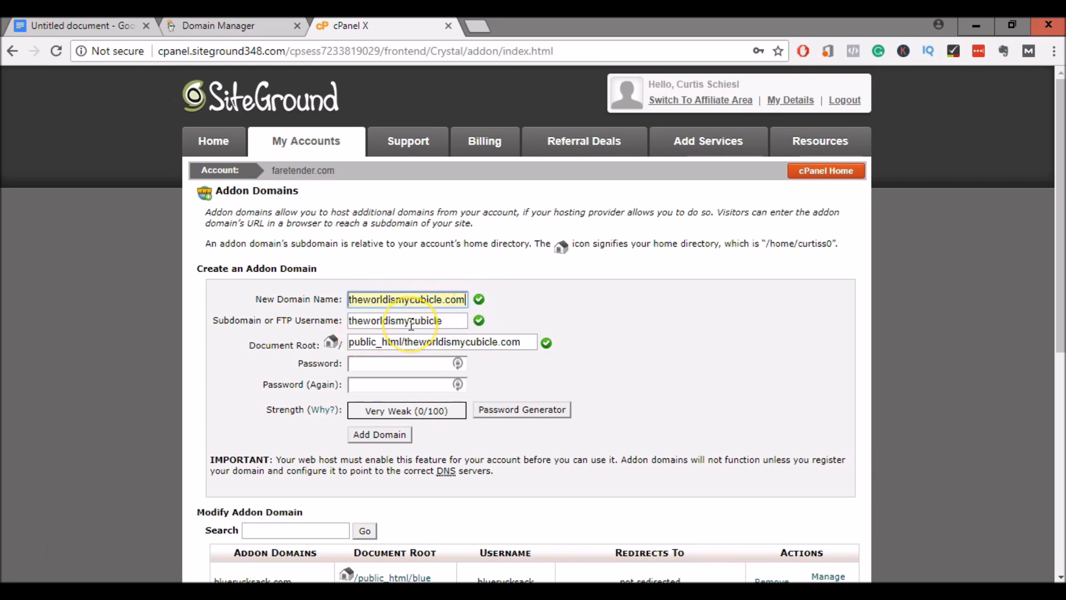
{"action": "scroll", "scroll_direction": "down", "scroll_amount": 3}
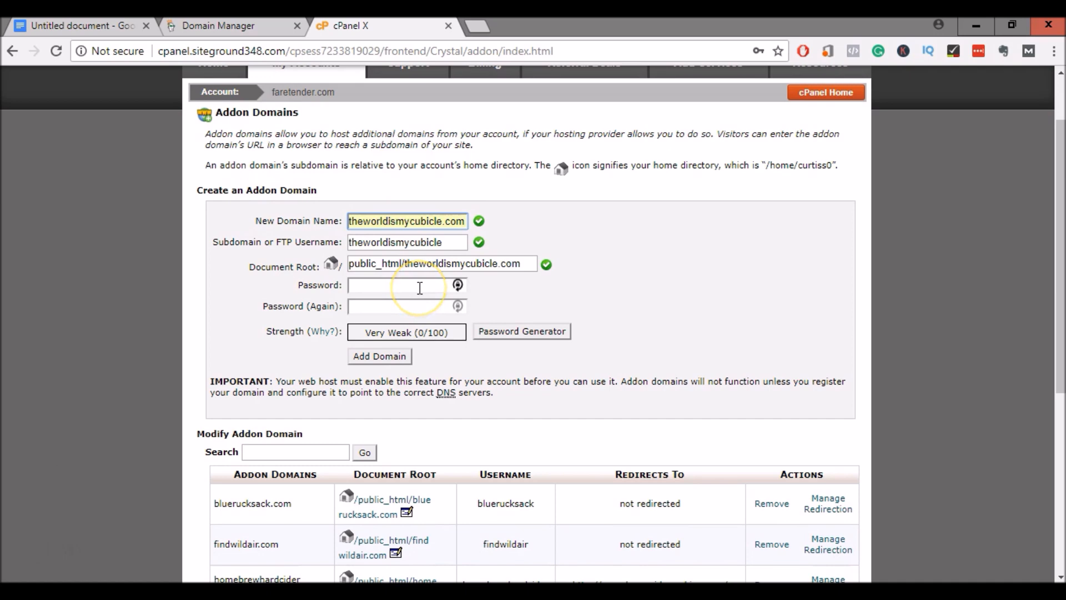
{"action": "left_click", "coordinate": [401, 285]}
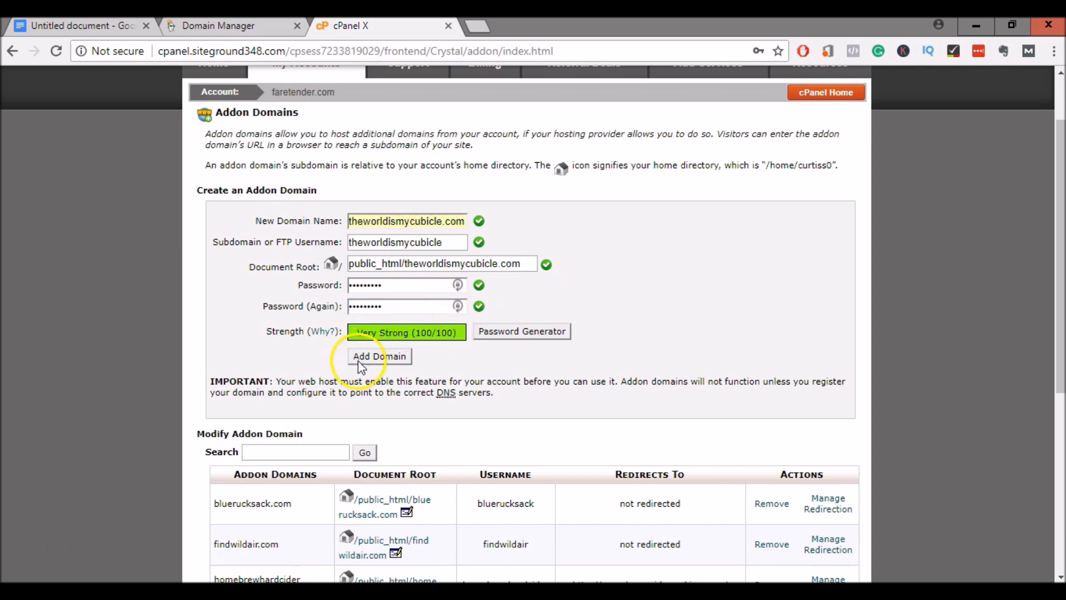
{"action": "left_click", "coordinate": [379, 355]}
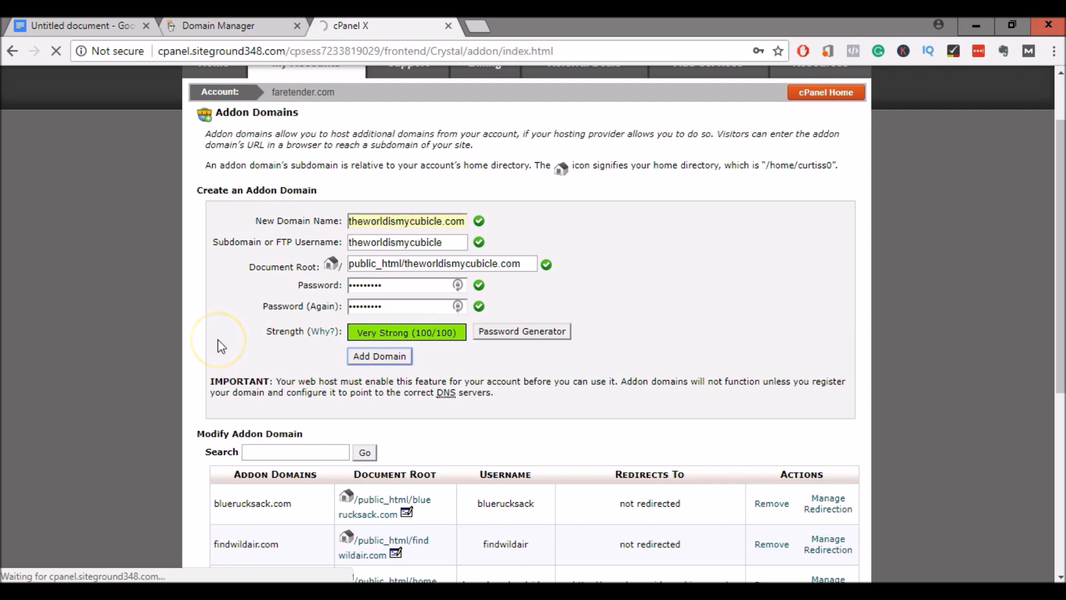
{"action": "left_click", "coordinate": [378, 355]}
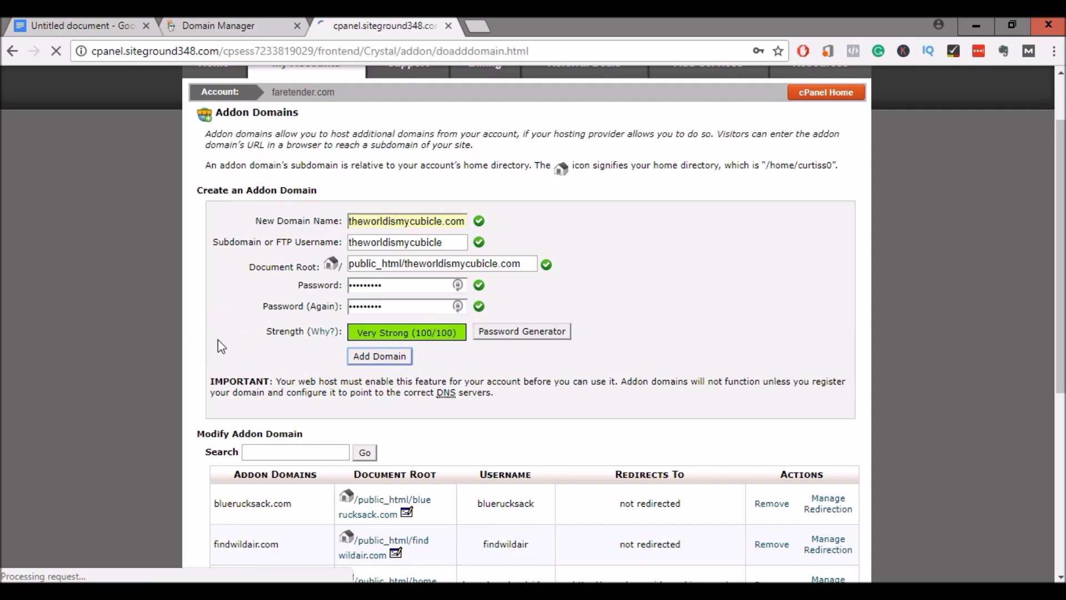
Acknowledge the addon domain and FTP account creation, then return toward cPanel Home
{"action": "left_click", "coordinate": [378, 355]}
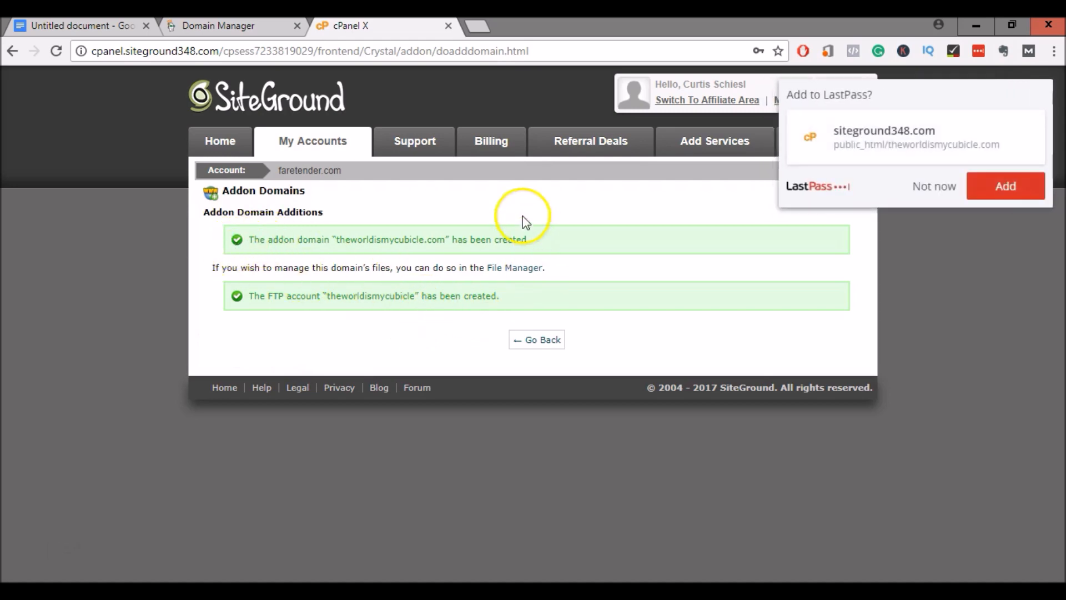
{"action": "mouse_move", "coordinate": [216, 293]}
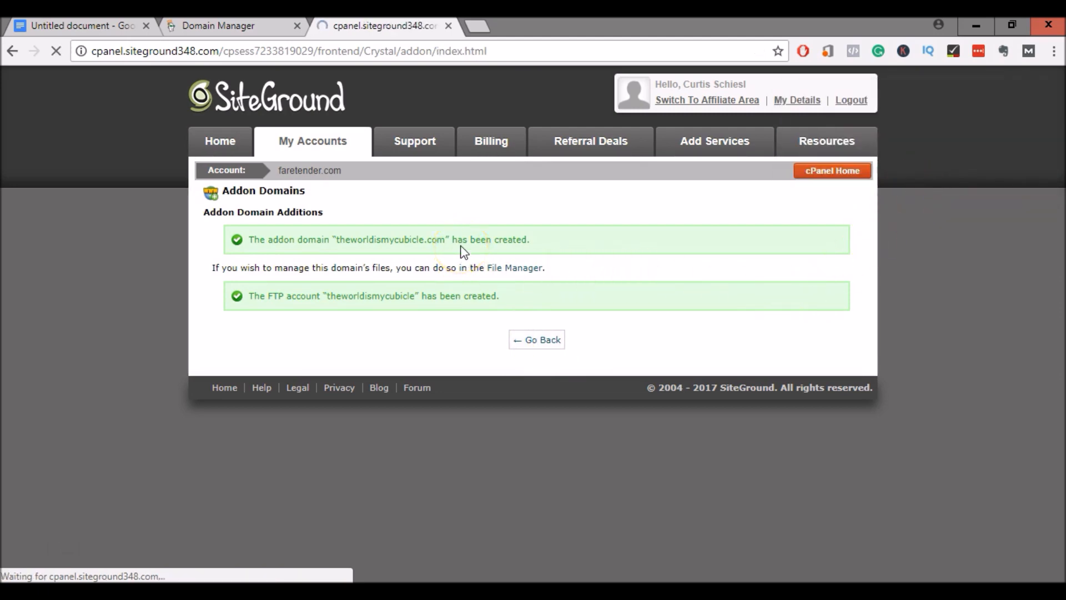
{"action": "left_click", "coordinate": [537, 340]}
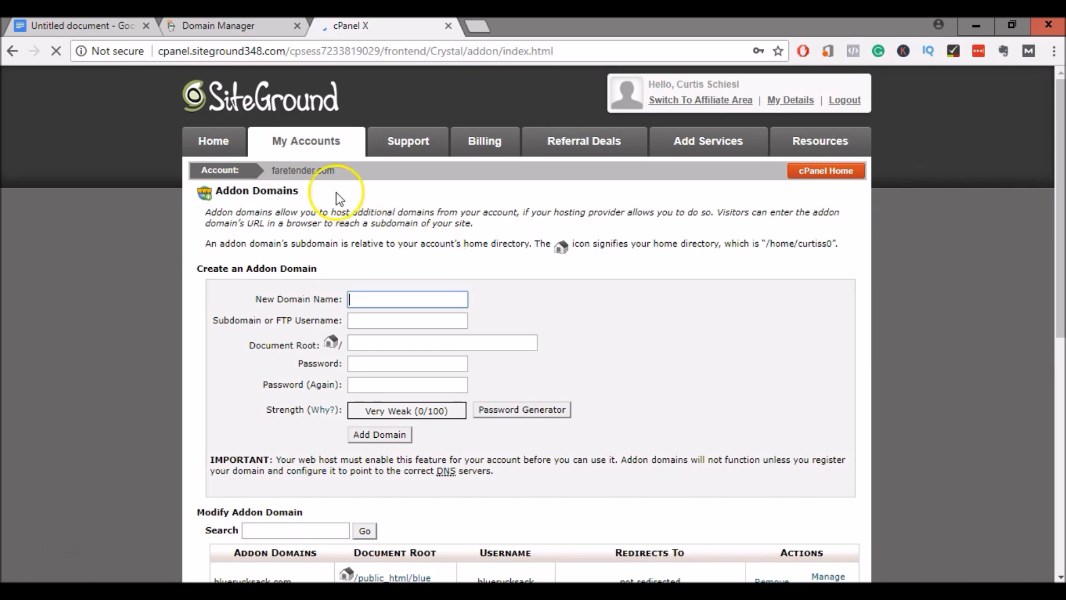
{"action": "left_click", "coordinate": [825, 171]}
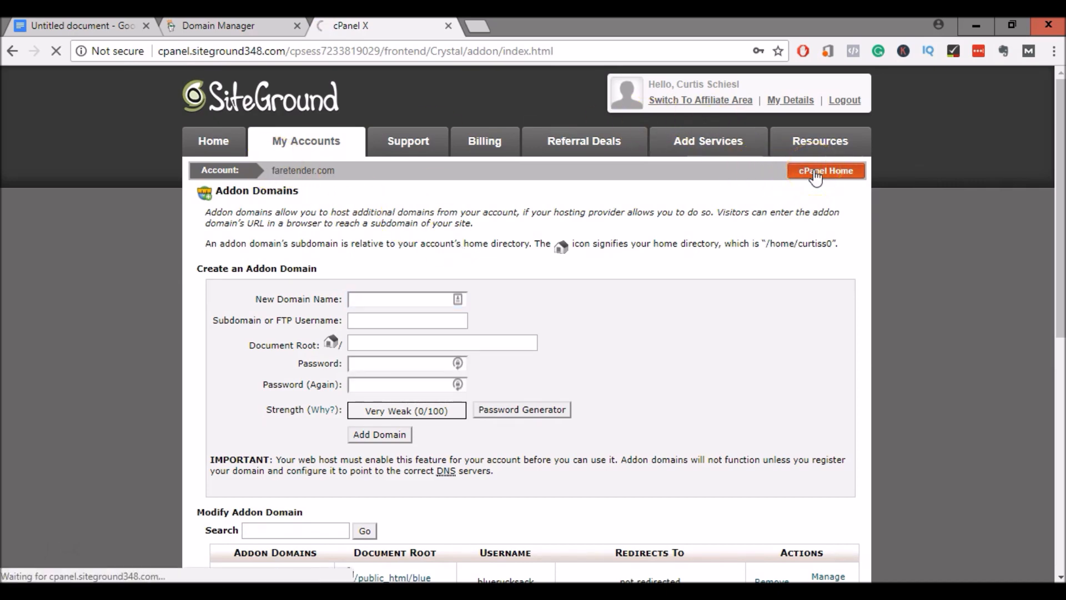
Open the Softaculous WordPress installer from cPanel's Autoinstallers section
{"action": "left_click", "coordinate": [825, 171]}
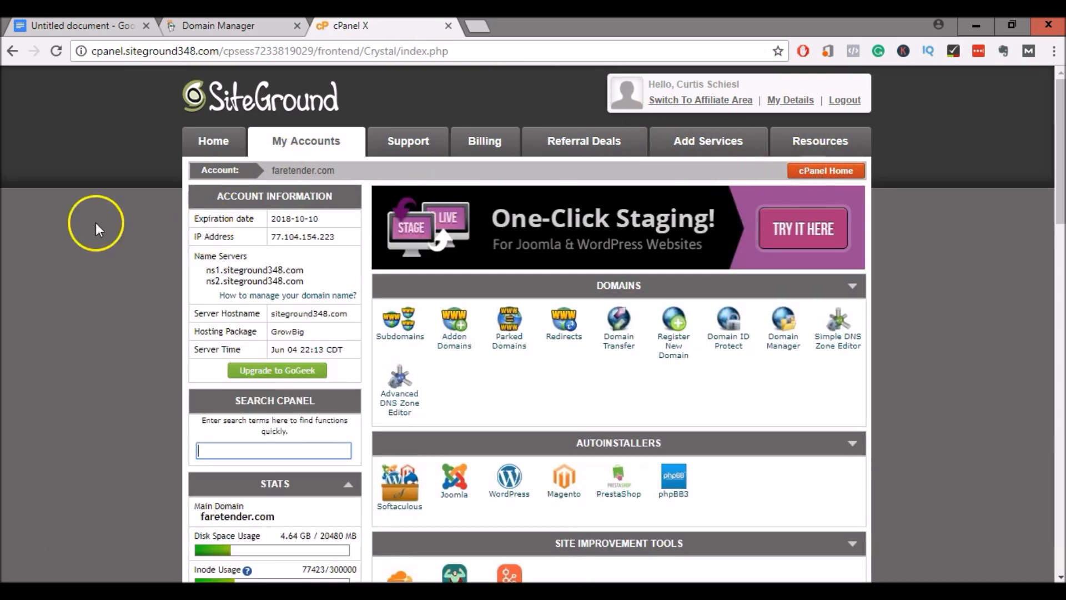
{"action": "scroll", "scroll_direction": "down", "scroll_amount": 3}
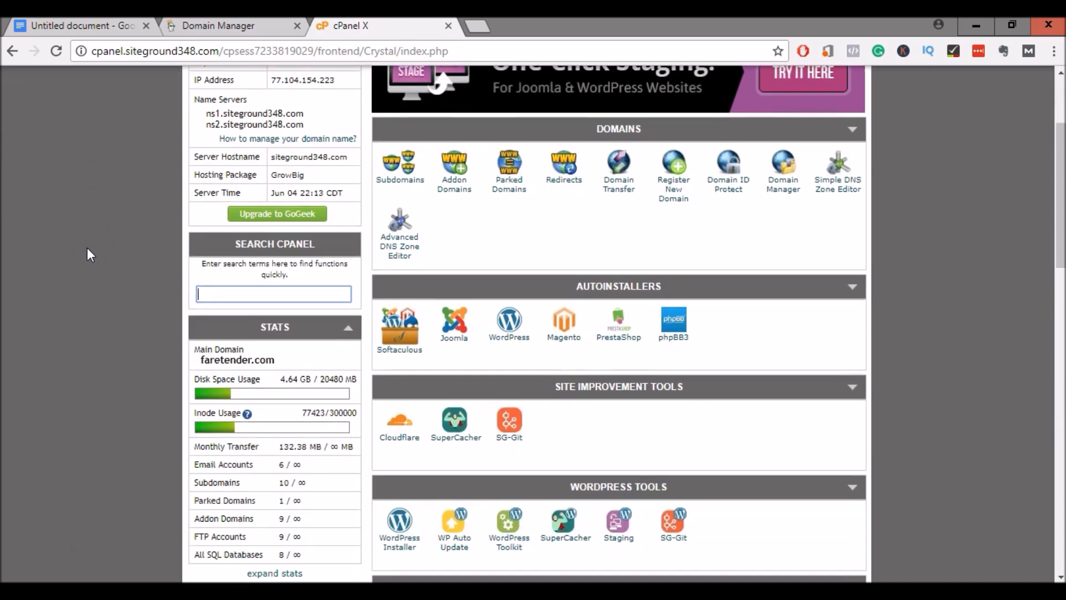
{"action": "mouse_move", "coordinate": [508, 320]}
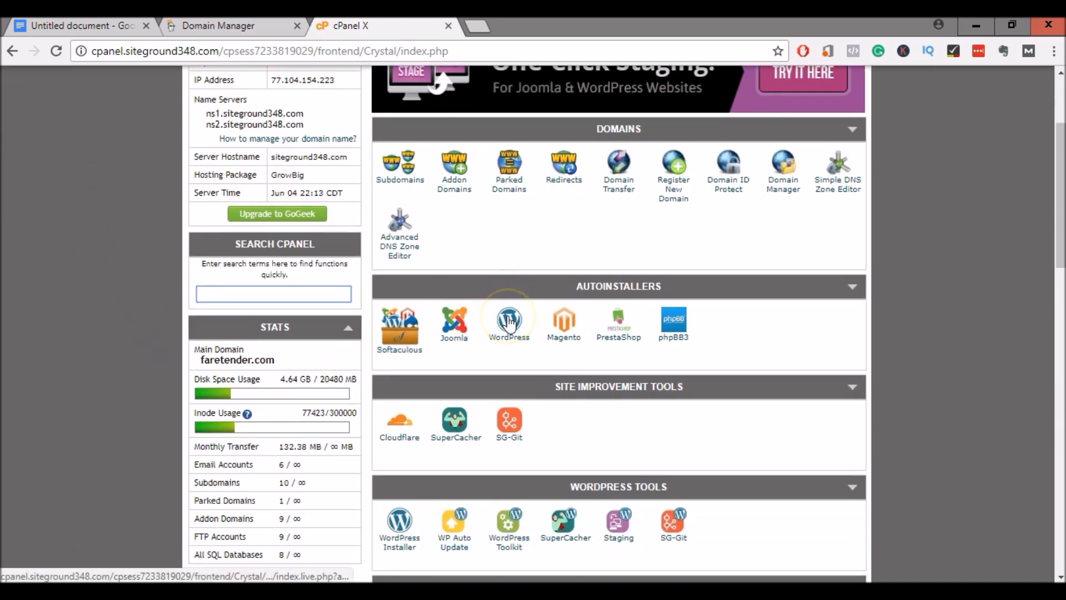
{"action": "left_click", "coordinate": [508, 320]}
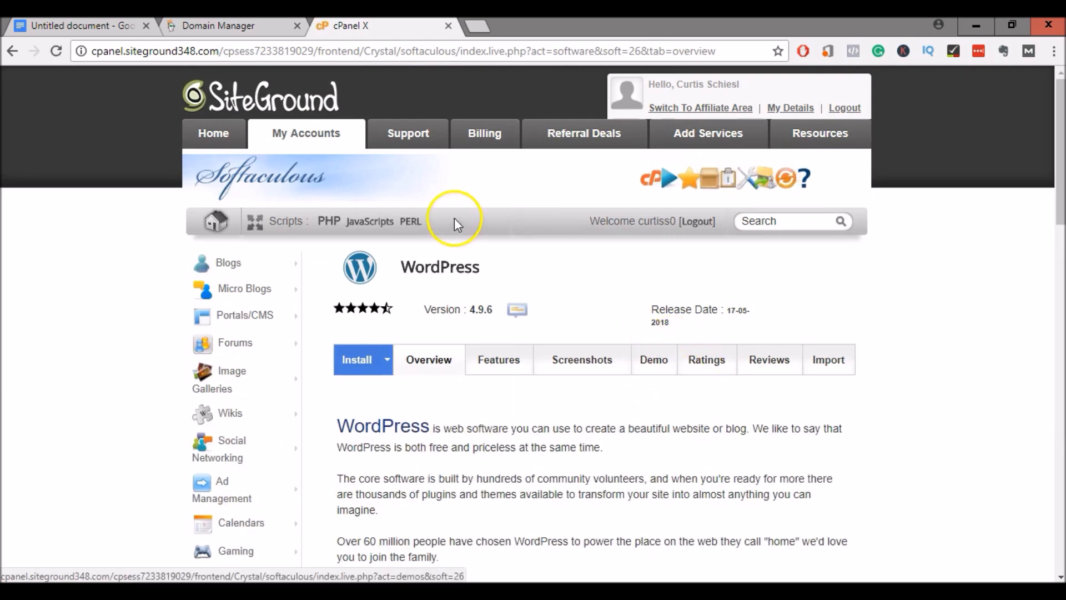
{"action": "scroll", "scroll_direction": "down", "scroll_amount": 3}
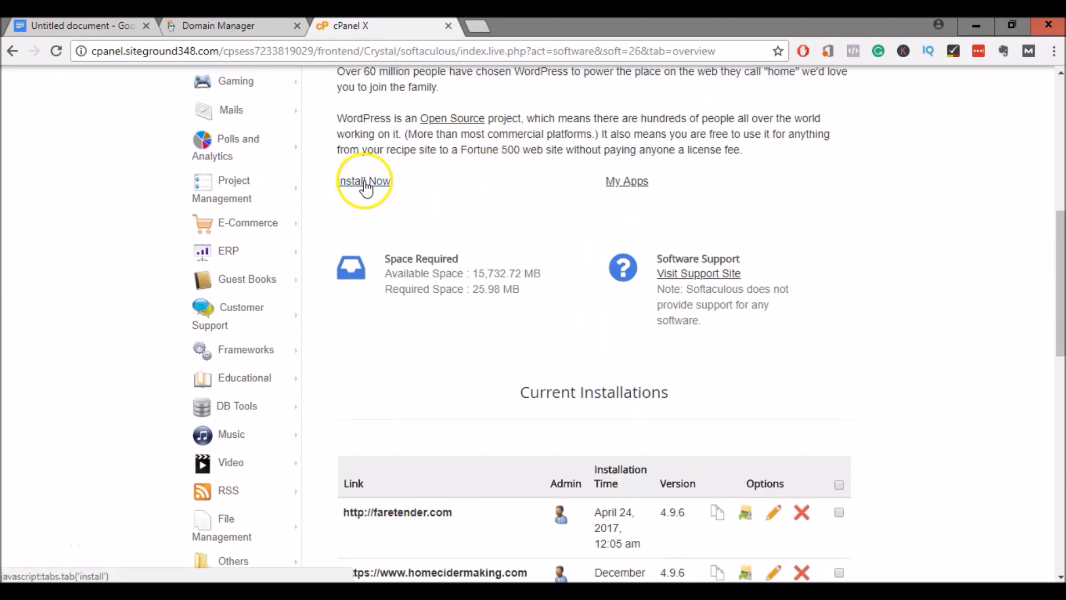
Start a new WordPress install on theworldismycubicle.com and review the admin account and remaining options
{"action": "left_click", "coordinate": [365, 180]}
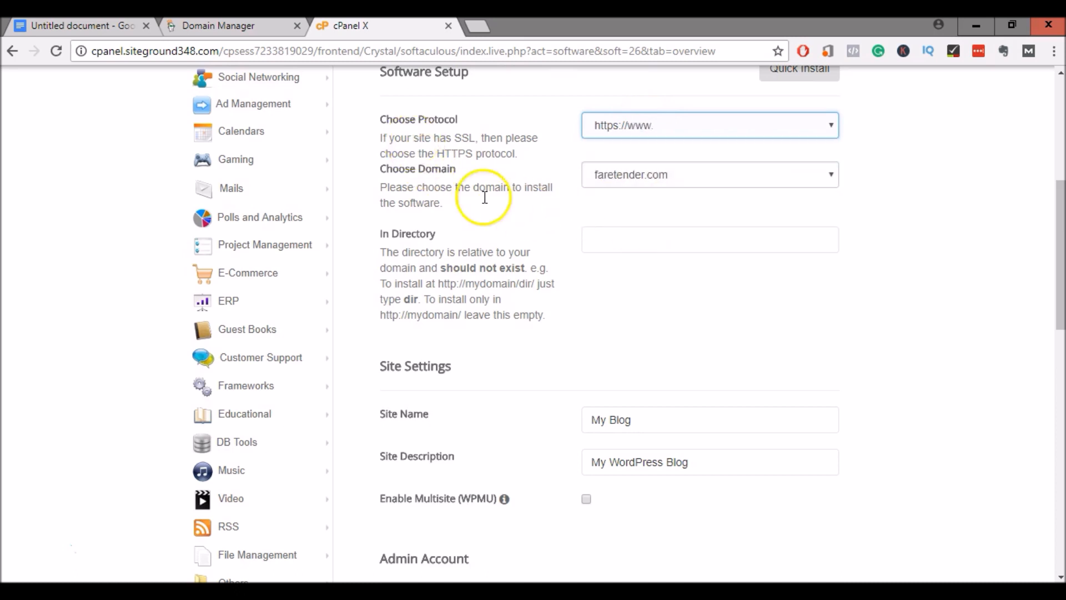
{"action": "left_click", "coordinate": [709, 174]}
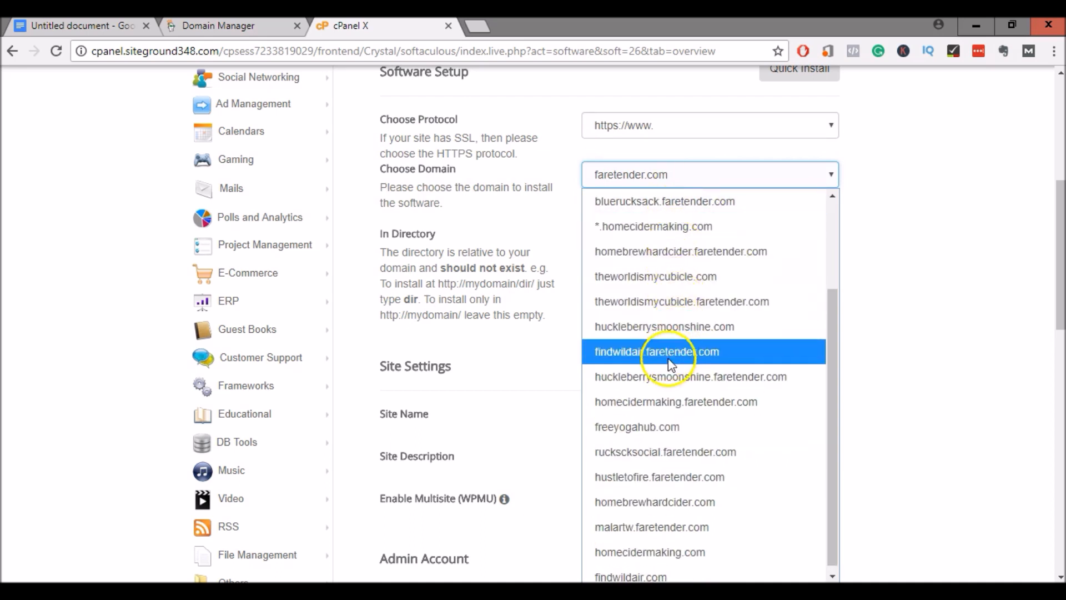
{"action": "mouse_move", "coordinate": [665, 284]}
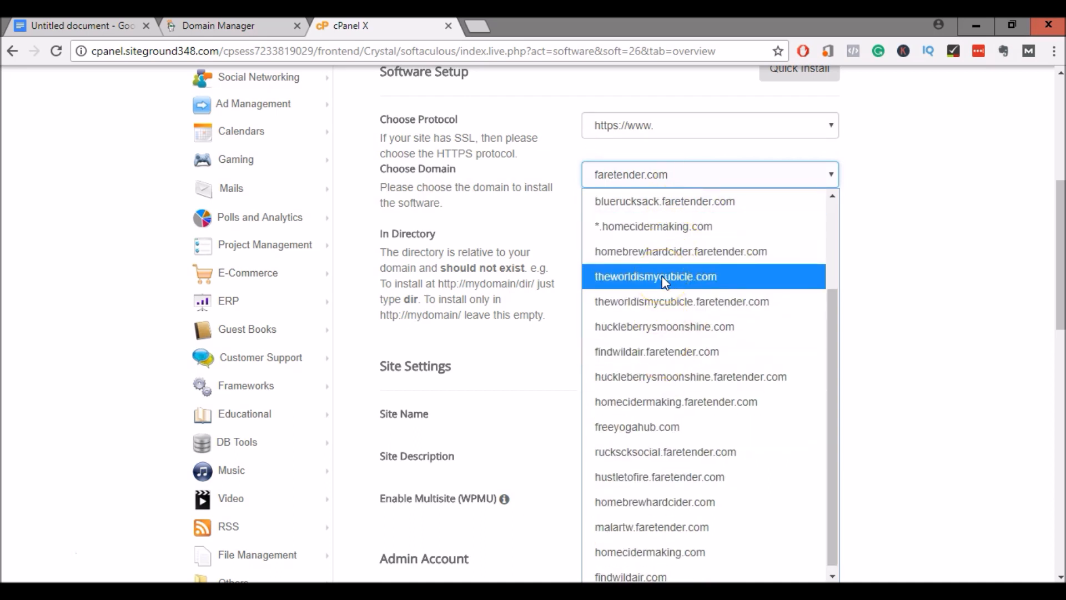
{"action": "left_click", "coordinate": [655, 276]}
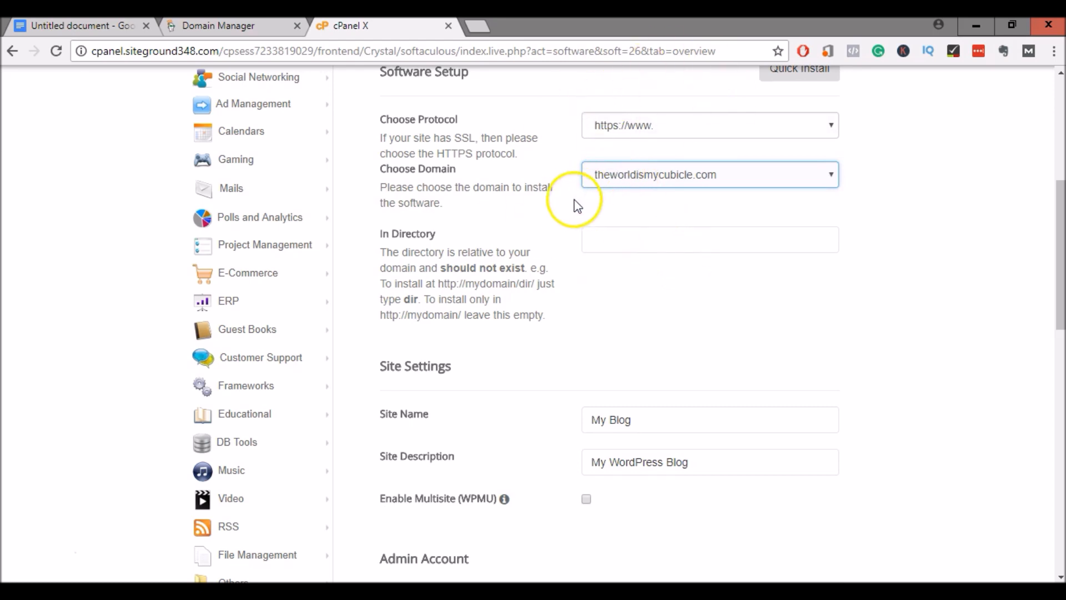
{"action": "scroll", "scroll_direction": "down", "scroll_amount": 3}
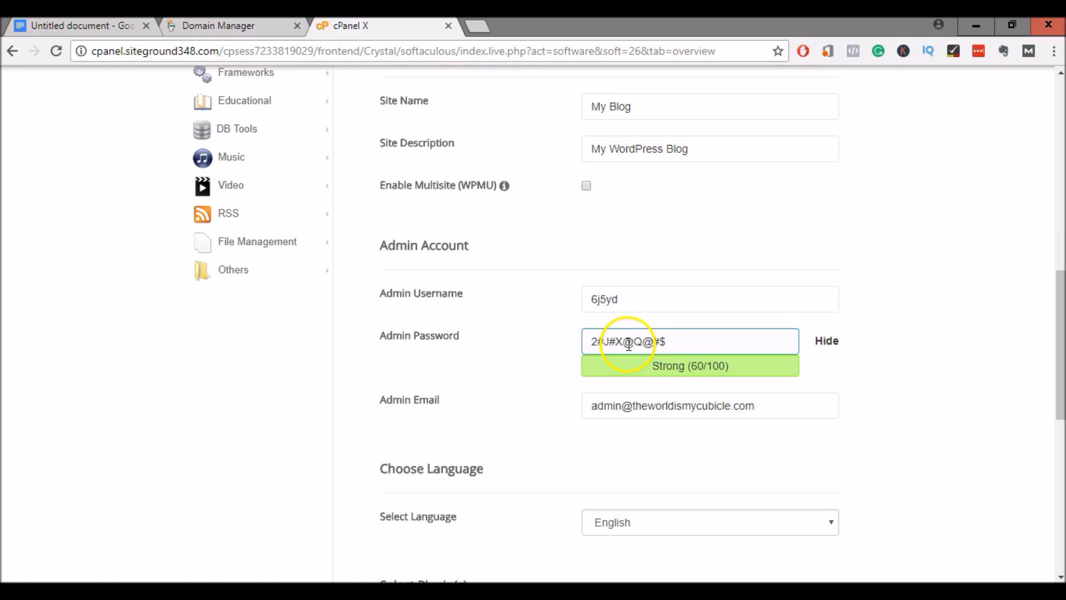
{"action": "scroll", "scroll_direction": "down", "scroll_amount": 3}
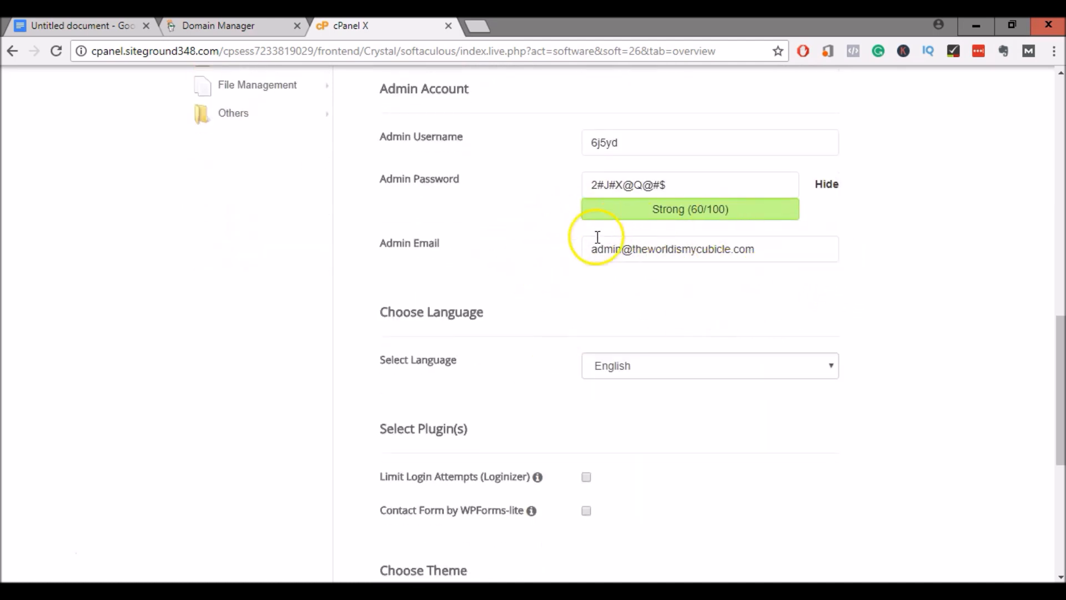
{"action": "mouse_move", "coordinate": [680, 259]}
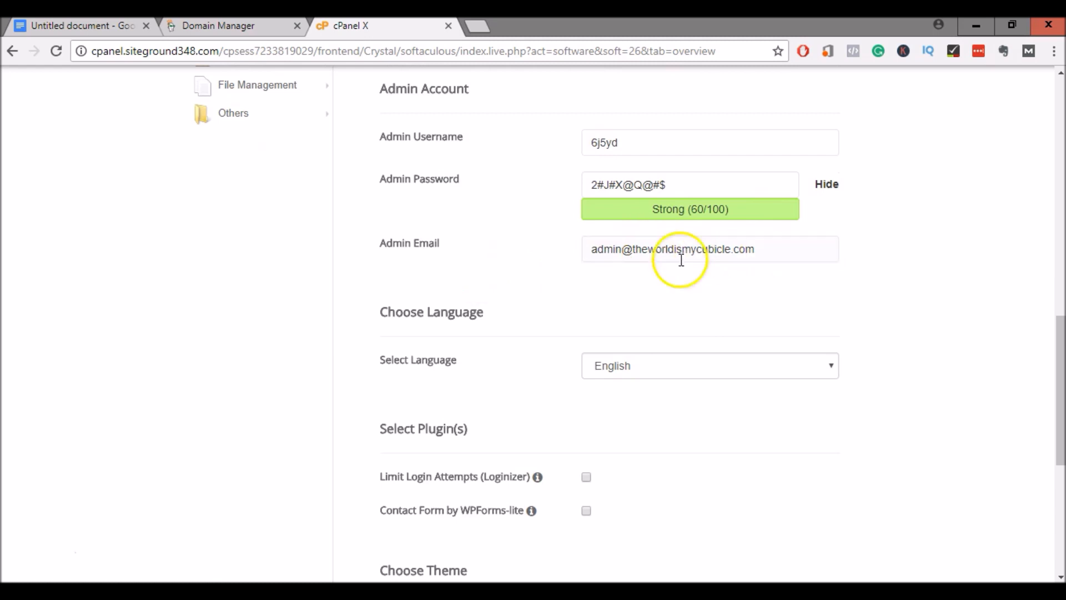
{"action": "scroll", "scroll_direction": "down", "scroll_amount": 3}
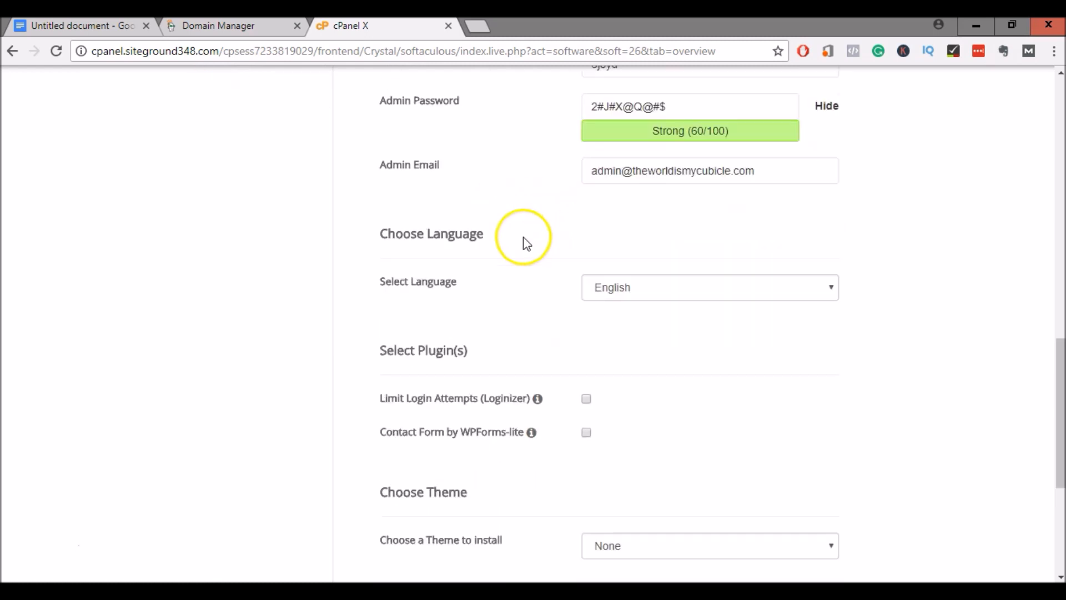
{"action": "scroll", "scroll_direction": "down", "scroll_amount": 3}
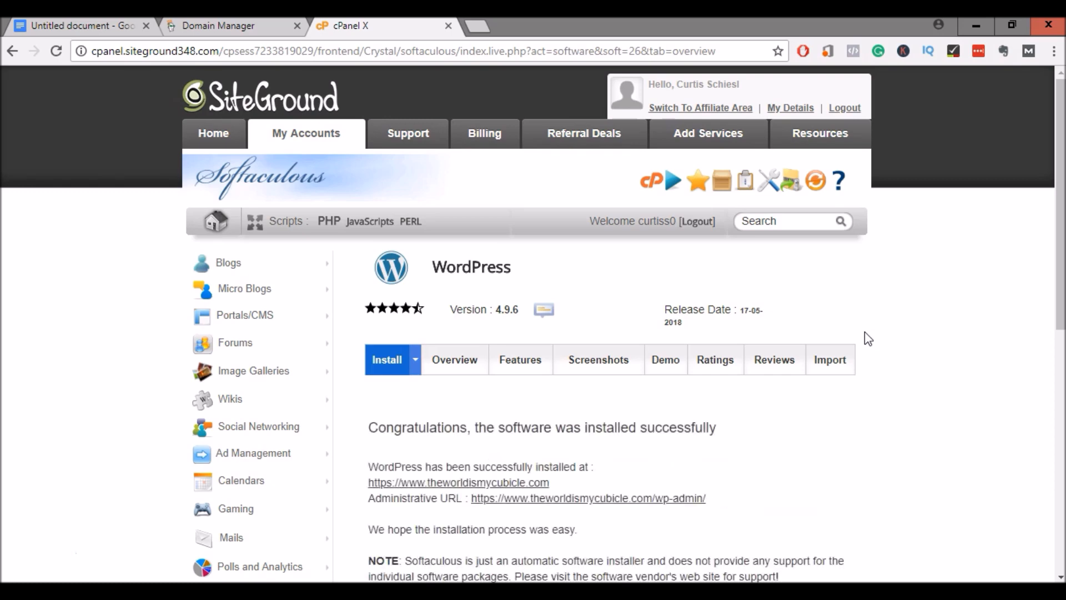
After the install success message, go to the new site's WordPress admin dashboard
{"action": "scroll", "scroll_direction": "down", "scroll_amount": 3}
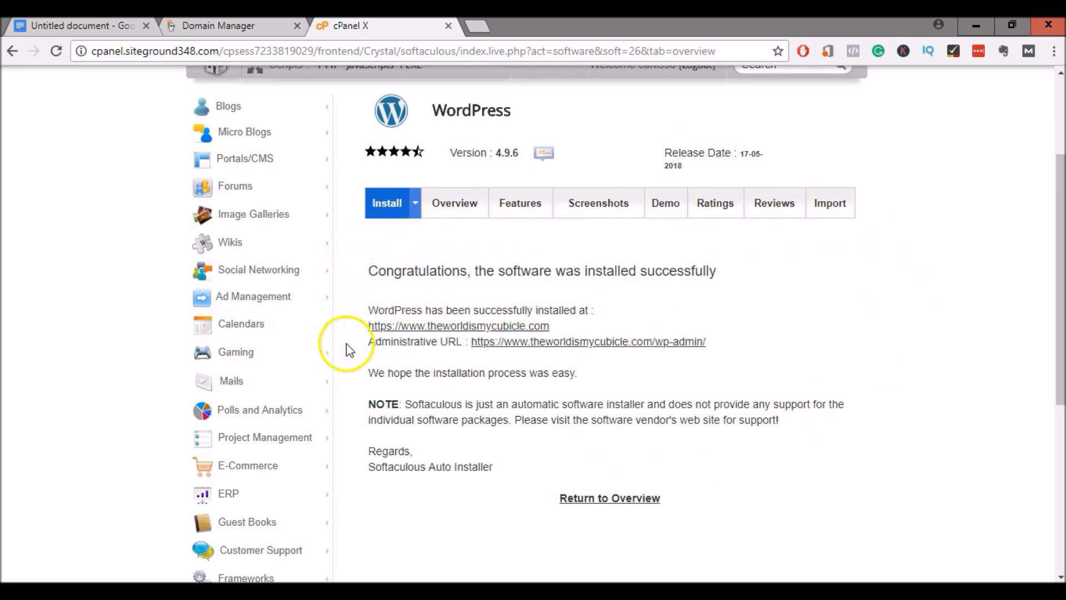
{"action": "mouse_move", "coordinate": [698, 364]}
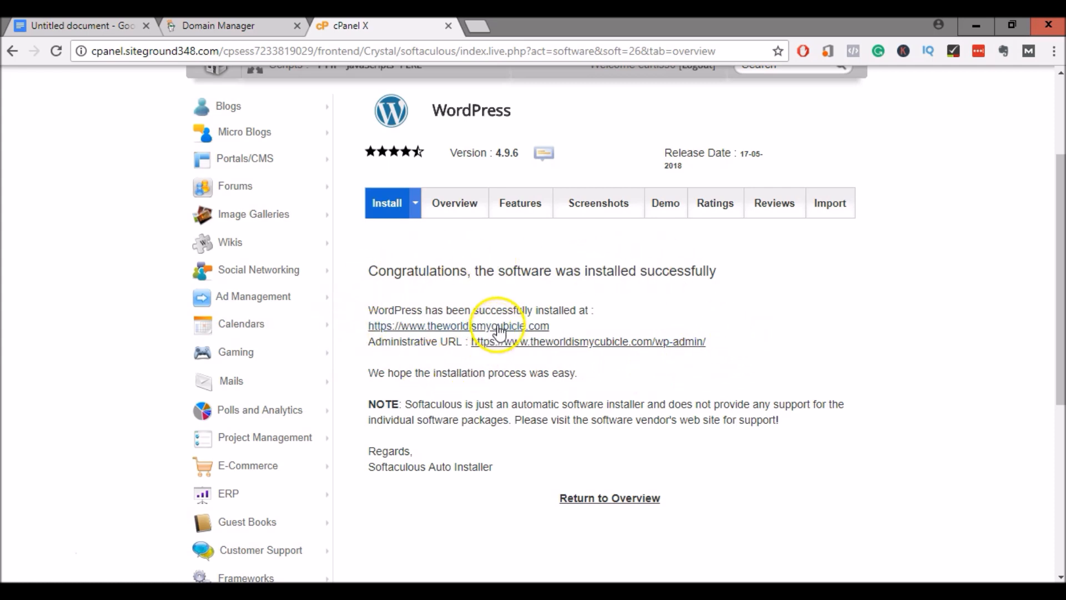
{"action": "left_click", "coordinate": [586, 341]}
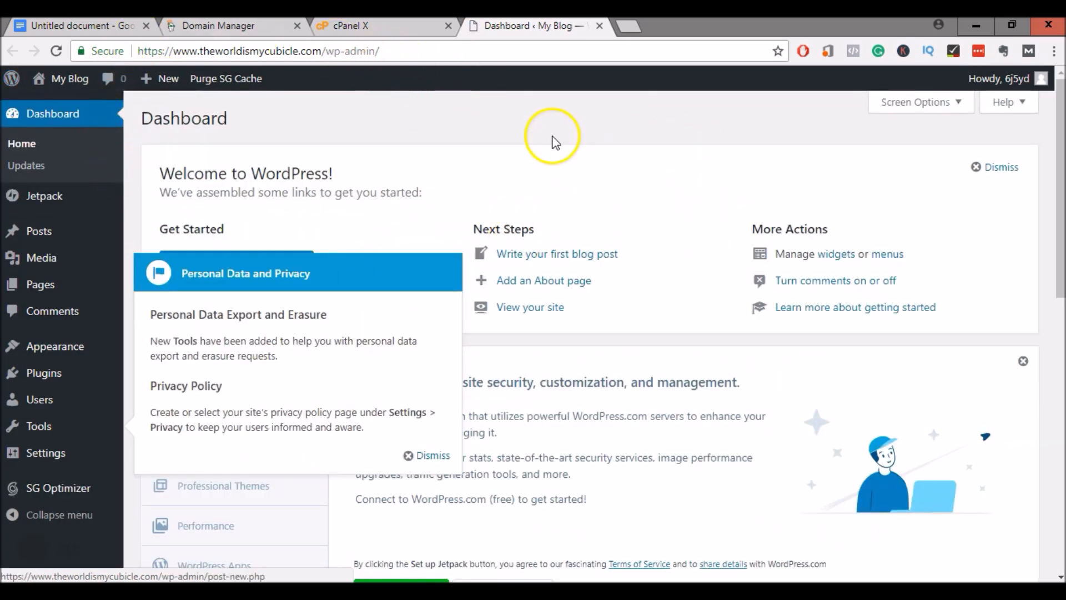
{"action": "mouse_move", "coordinate": [556, 253]}
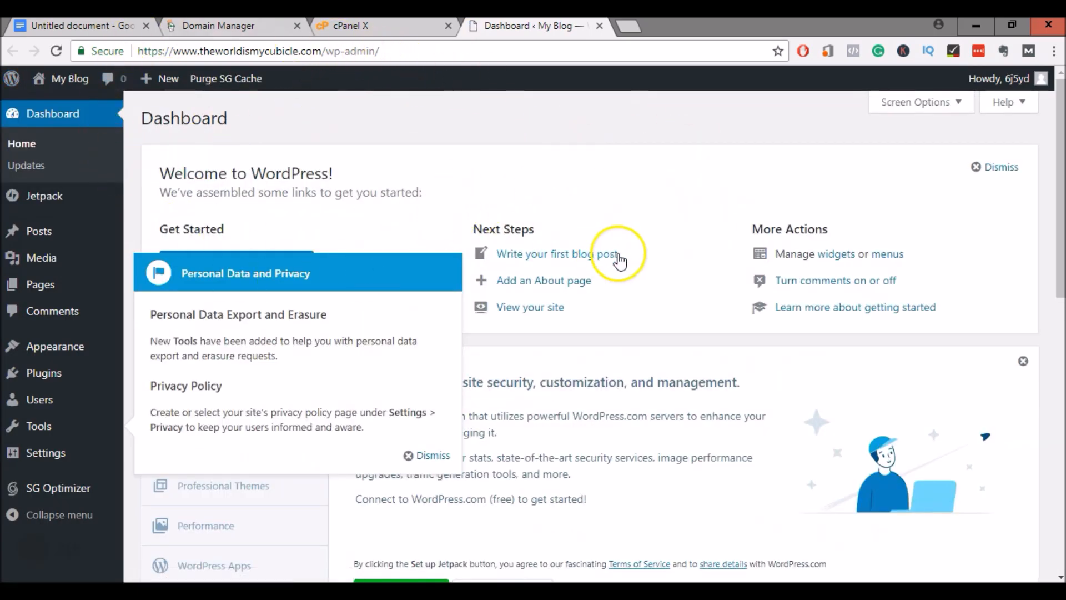